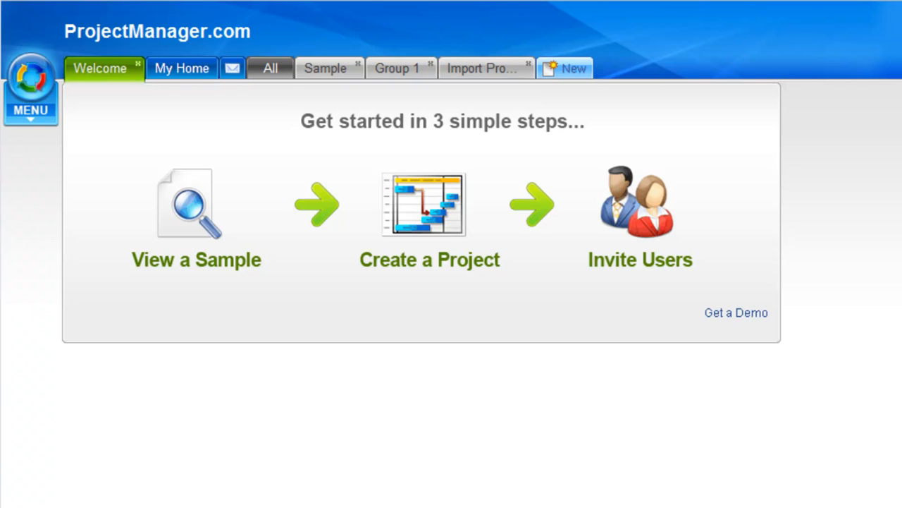
{"action": "mouse_move", "coordinate": [614, 390]}
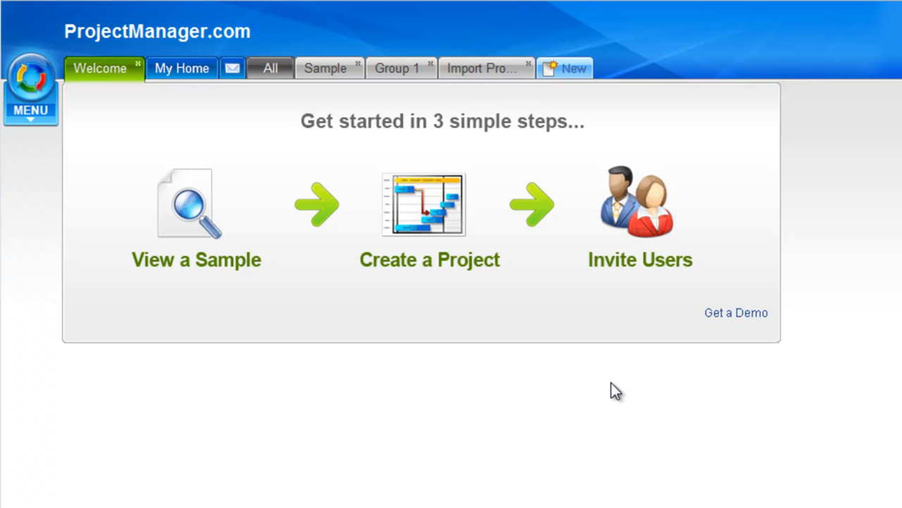
{"action": "mouse_move", "coordinate": [481, 76]}
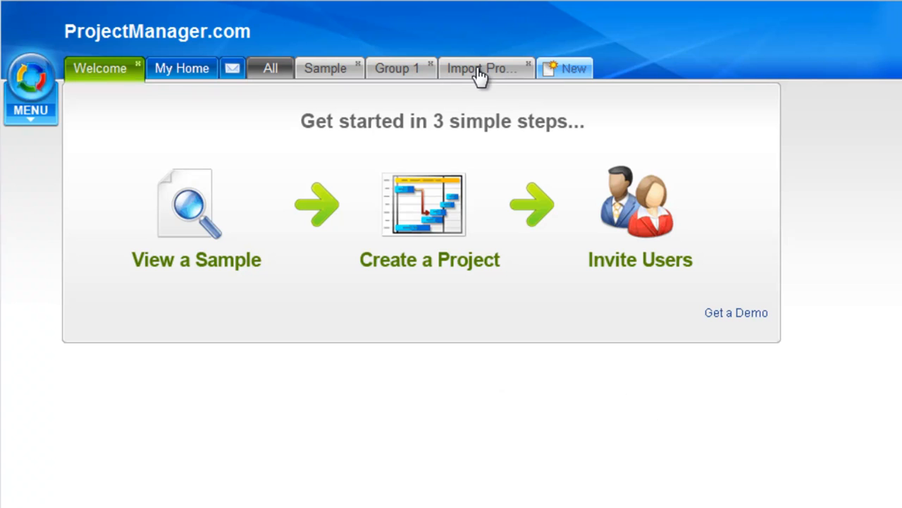
Step: Open the Import Pro… project tab on its Tasks page
{"action": "left_click", "coordinate": [482, 68]}
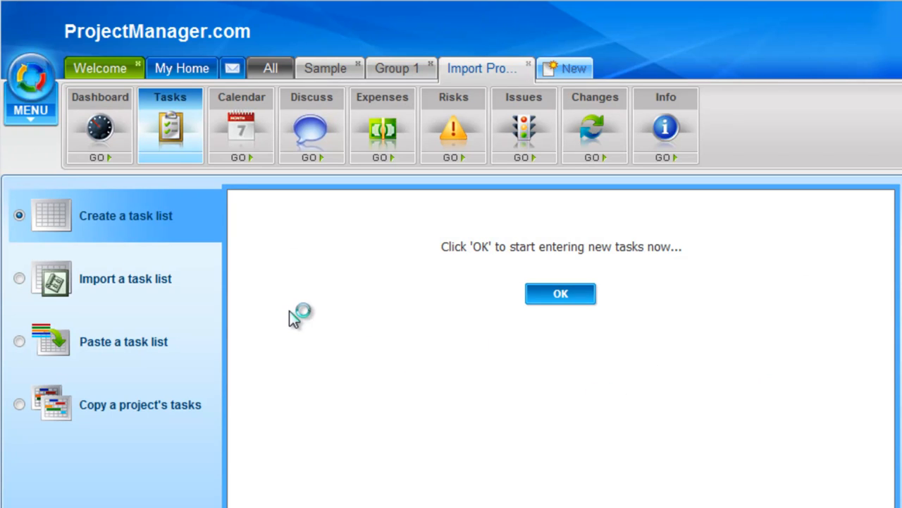
{"action": "mouse_move", "coordinate": [194, 366]}
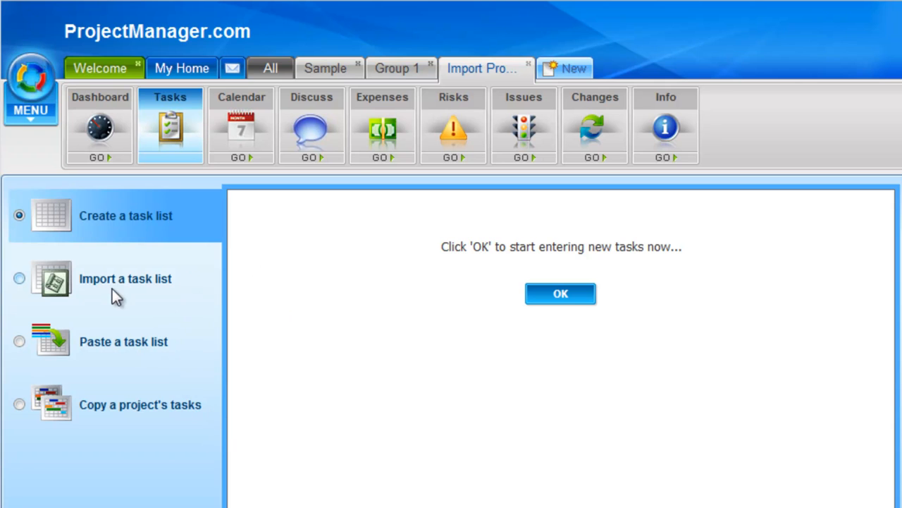
Step: Choose the 'Import a task list' option so a task file can be selected
{"action": "left_click", "coordinate": [19, 278]}
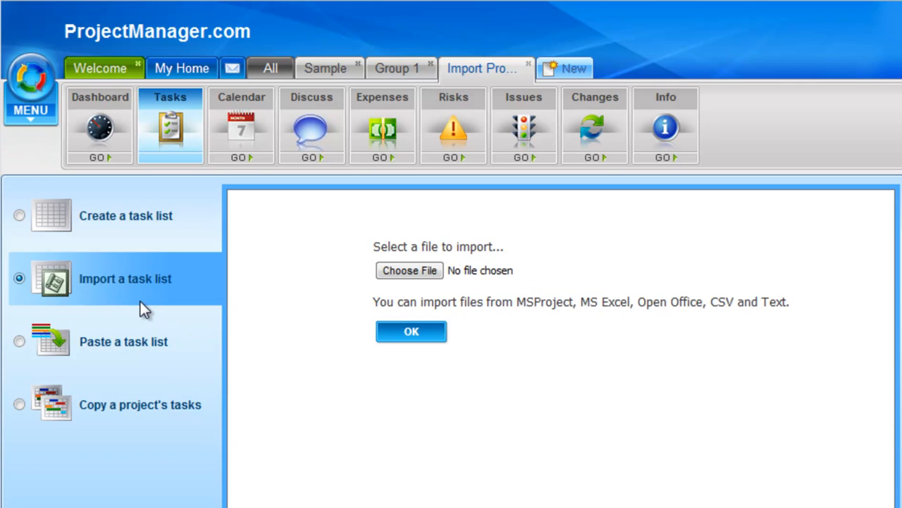
{"action": "mouse_move", "coordinate": [563, 332]}
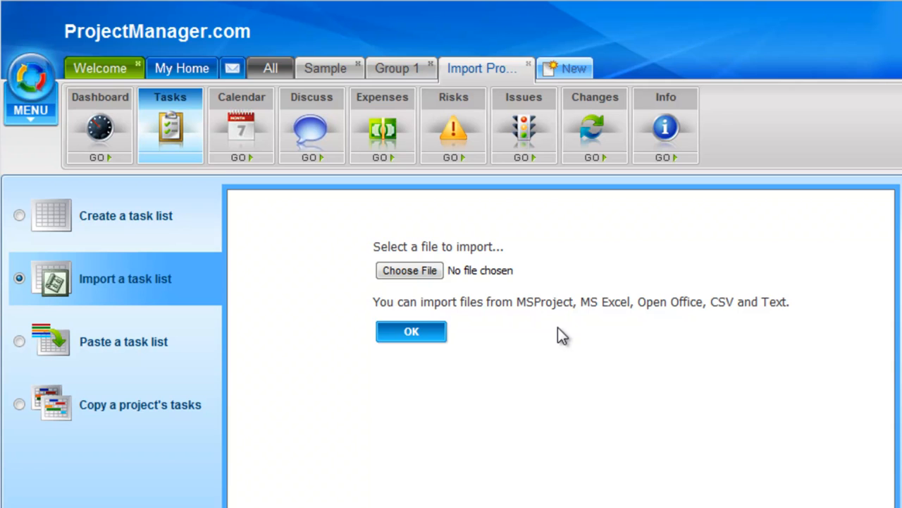
{"action": "mouse_move", "coordinate": [409, 270]}
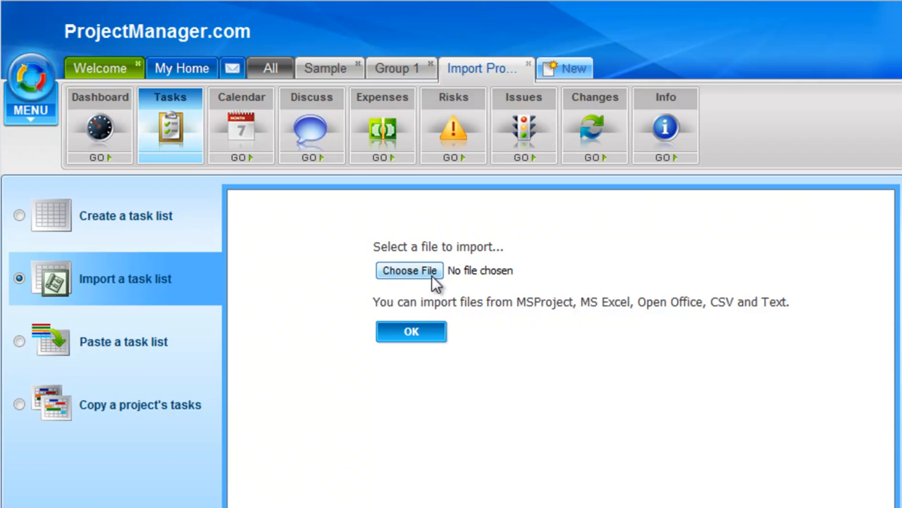
{"action": "mouse_move", "coordinate": [454, 284]}
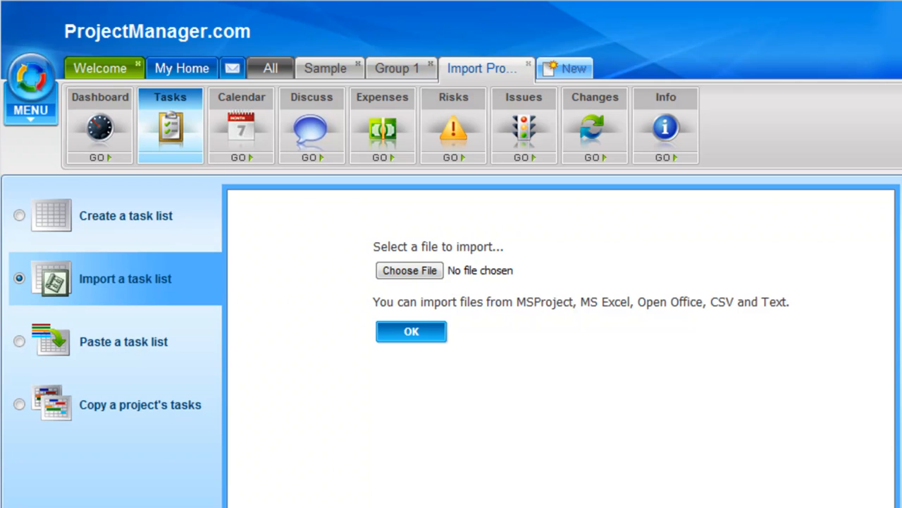
{"action": "mouse_move", "coordinate": [323, 381]}
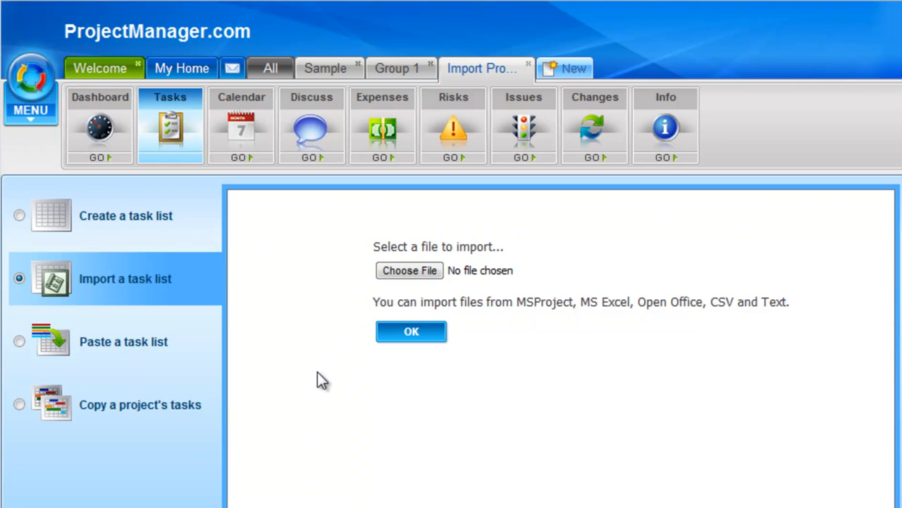
{"action": "mouse_move", "coordinate": [32, 106]}
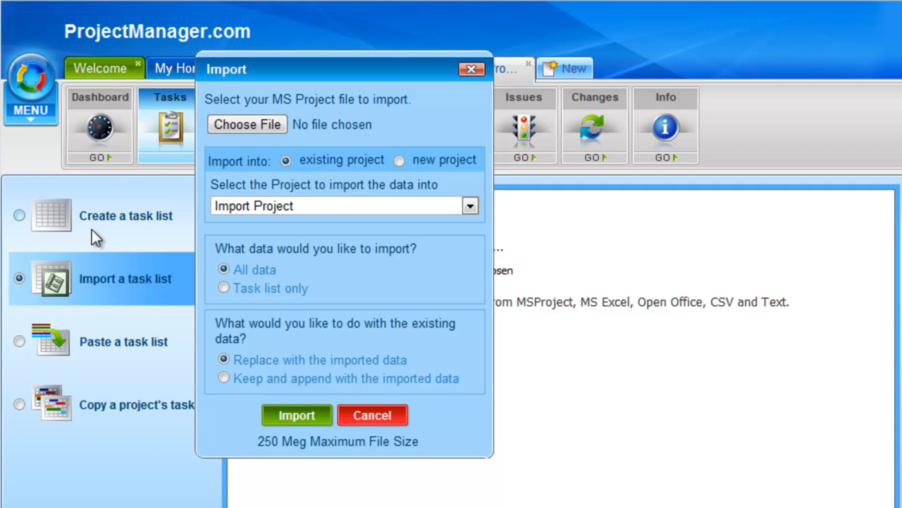
{"action": "mouse_move", "coordinate": [288, 134]}
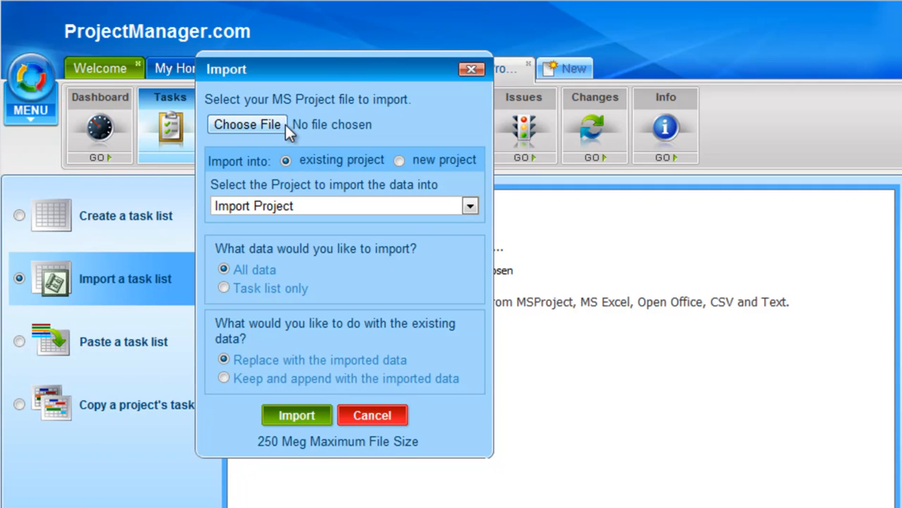
{"action": "mouse_move", "coordinate": [296, 143]}
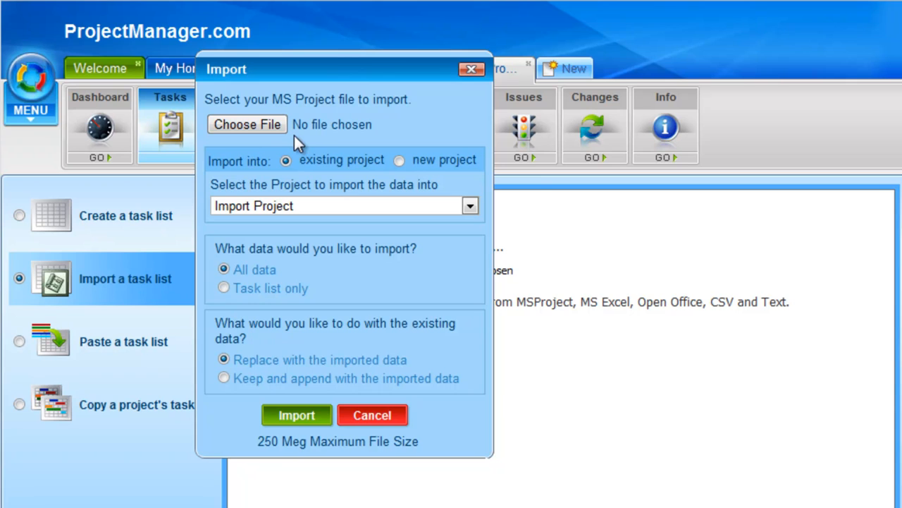
{"action": "mouse_move", "coordinate": [337, 162]}
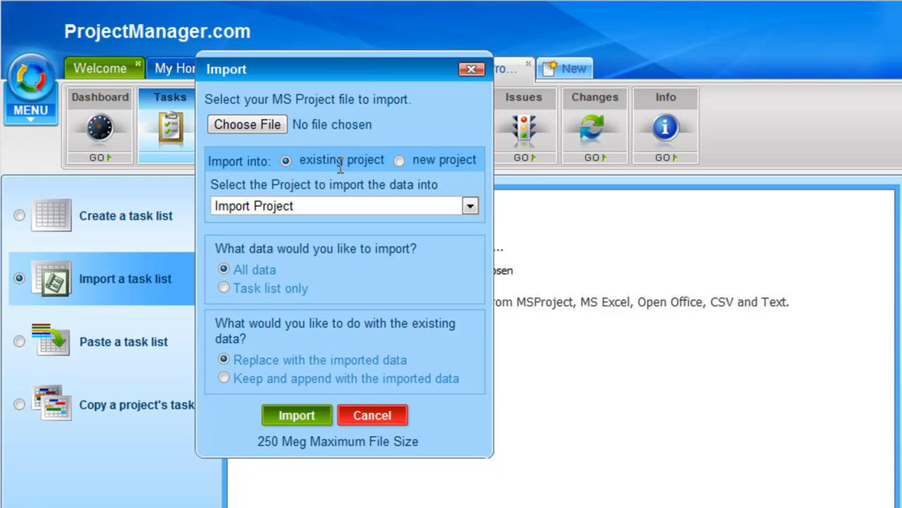
{"action": "mouse_move", "coordinate": [411, 170]}
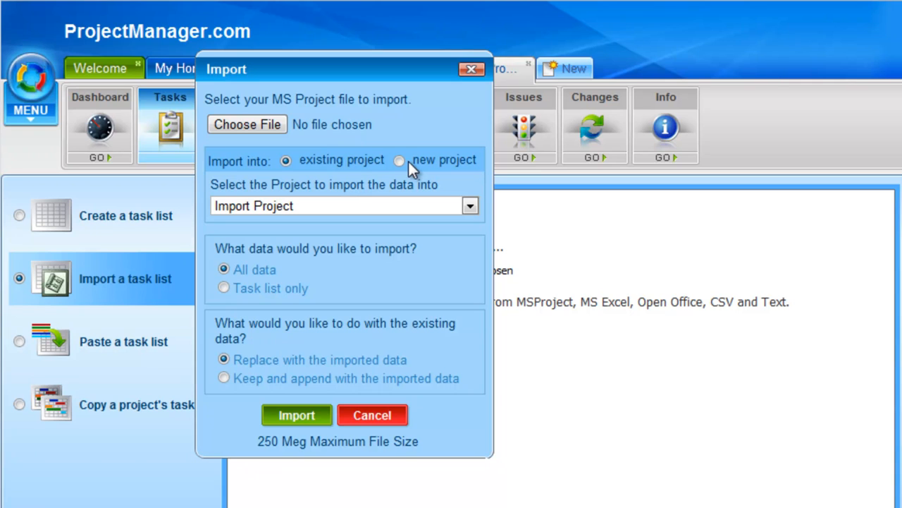
{"action": "mouse_move", "coordinate": [400, 135]}
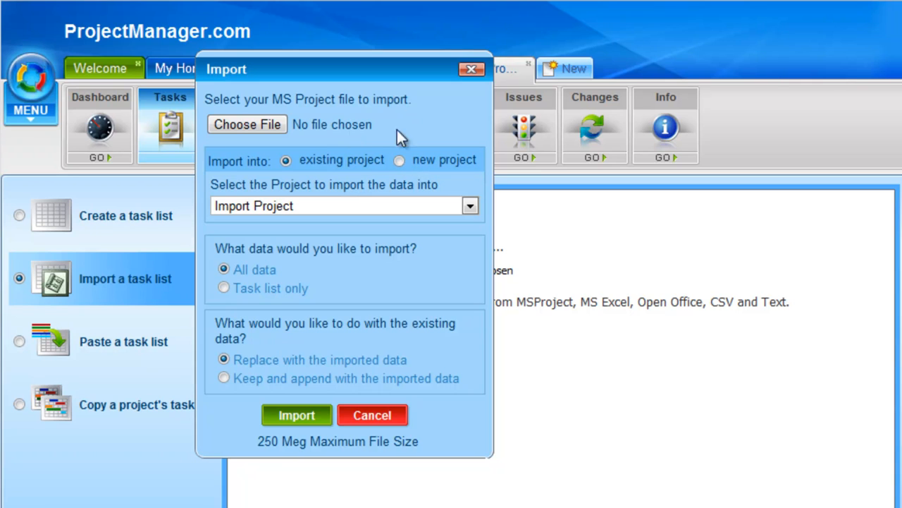
{"action": "mouse_move", "coordinate": [244, 297]}
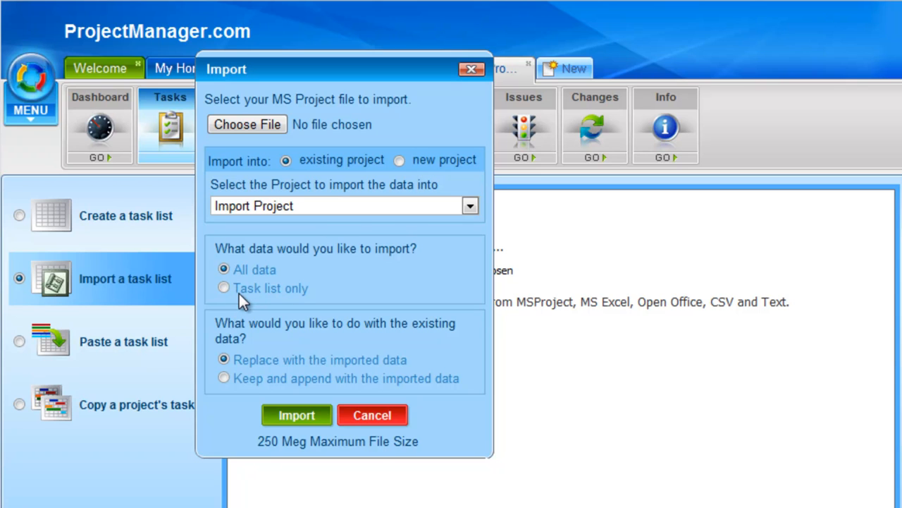
{"action": "mouse_move", "coordinate": [265, 372]}
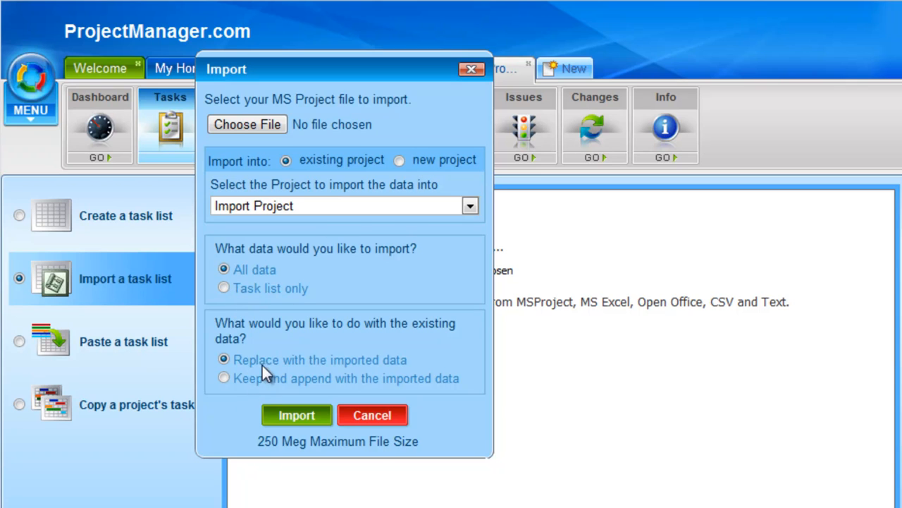
{"action": "mouse_move", "coordinate": [256, 384]}
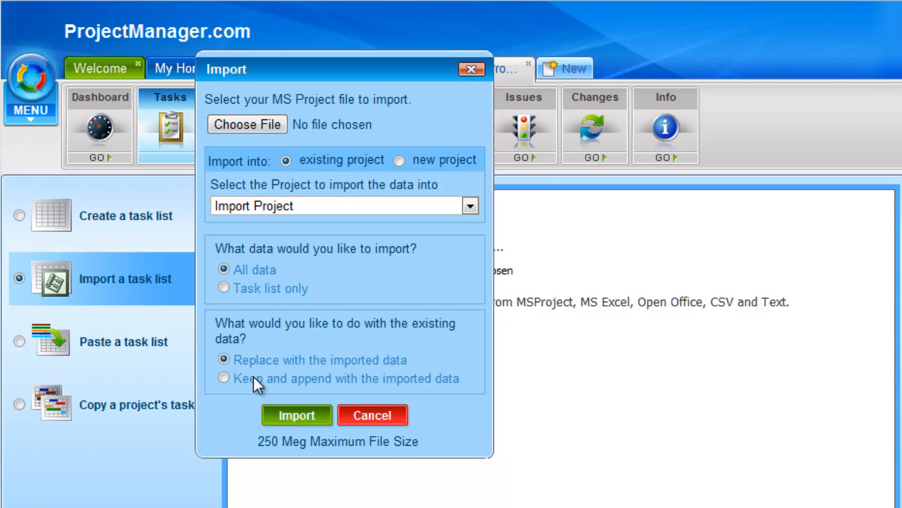
{"action": "mouse_move", "coordinate": [336, 388]}
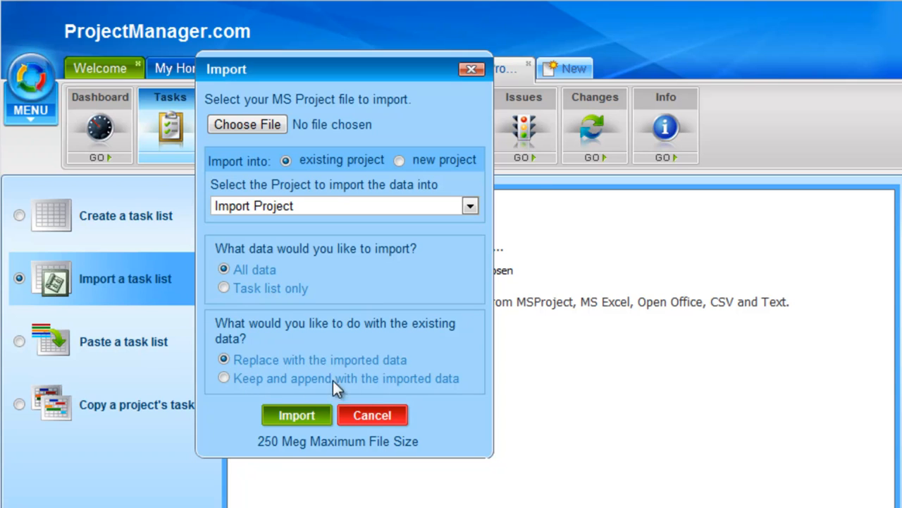
{"action": "mouse_move", "coordinate": [446, 396]}
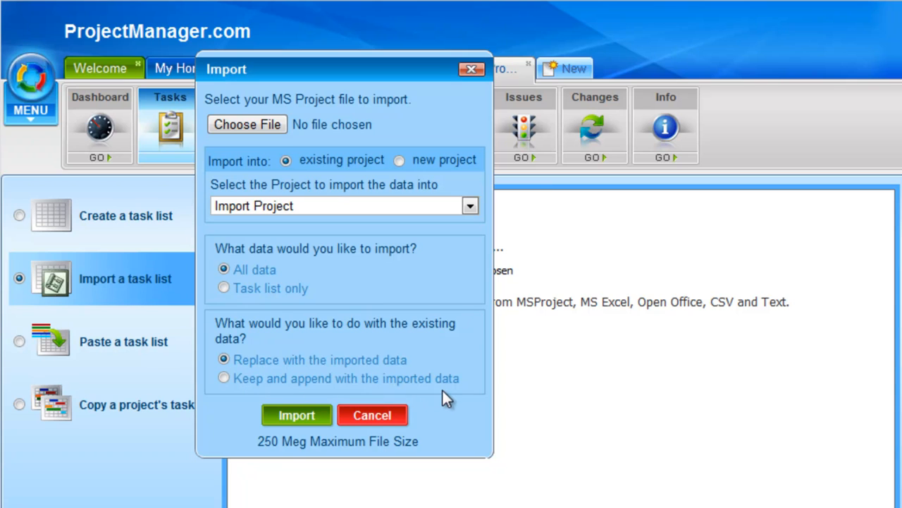
{"action": "mouse_move", "coordinate": [339, 167]}
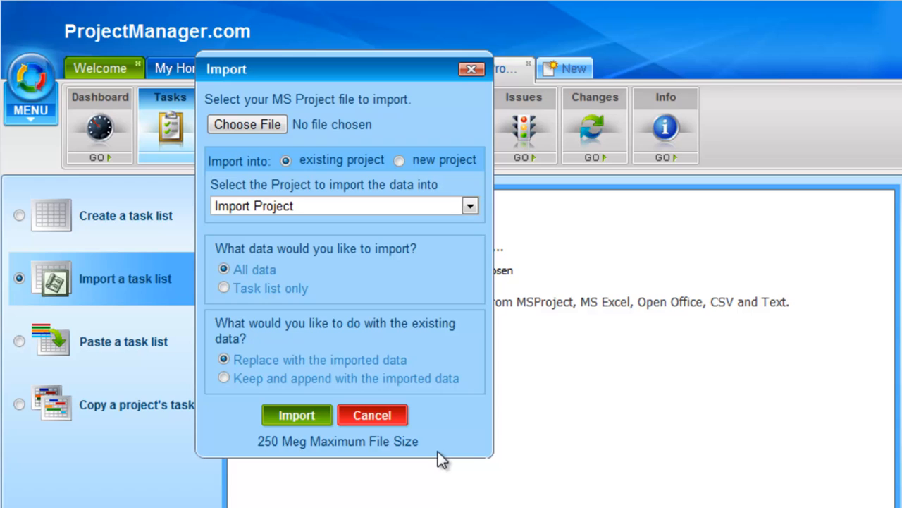
{"action": "mouse_move", "coordinate": [464, 453]}
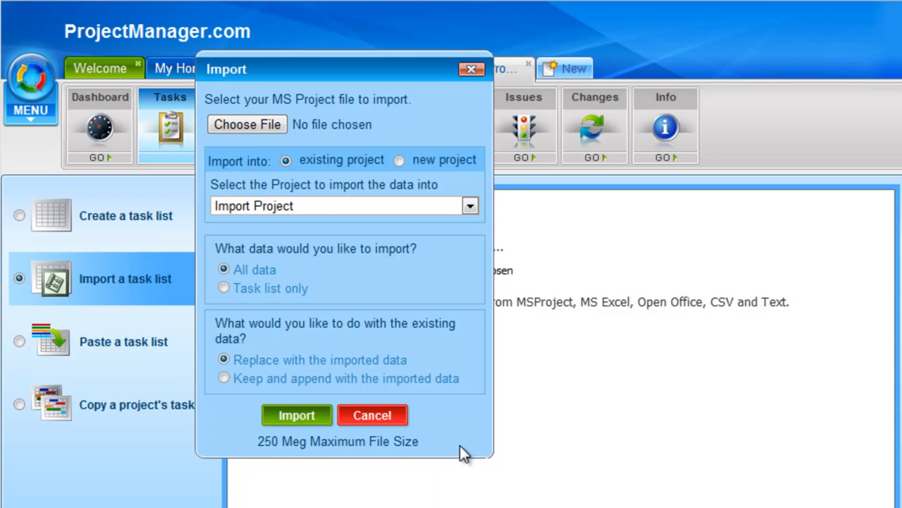
{"action": "left_click", "coordinate": [373, 415]}
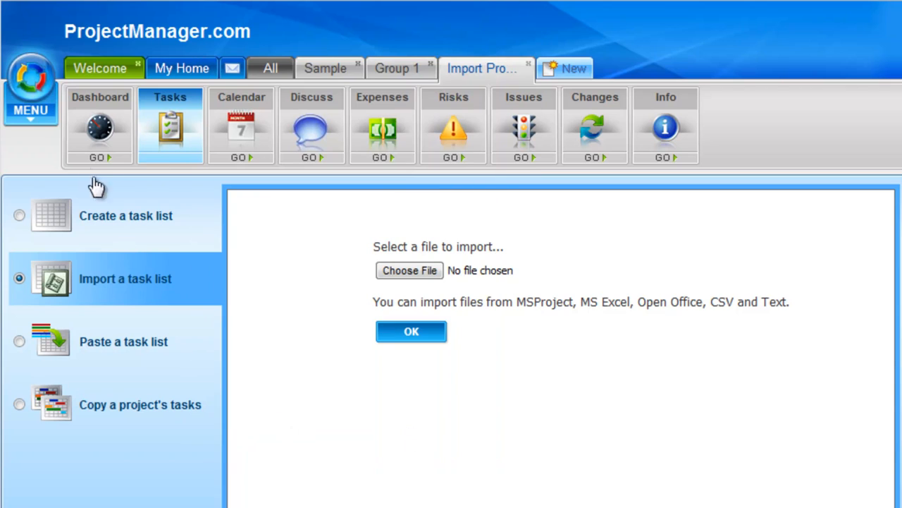
Step: Open the Export dialog from the main MENU
{"action": "left_click", "coordinate": [31, 85]}
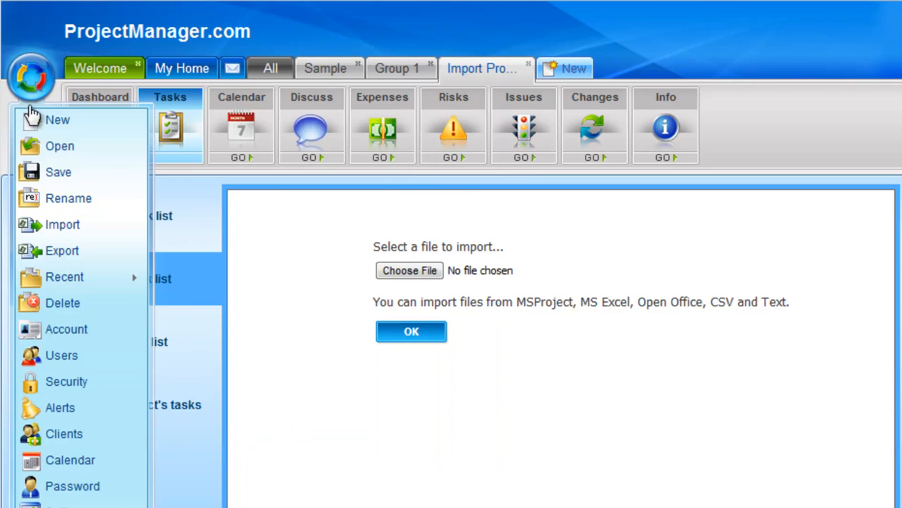
{"action": "mouse_move", "coordinate": [67, 257]}
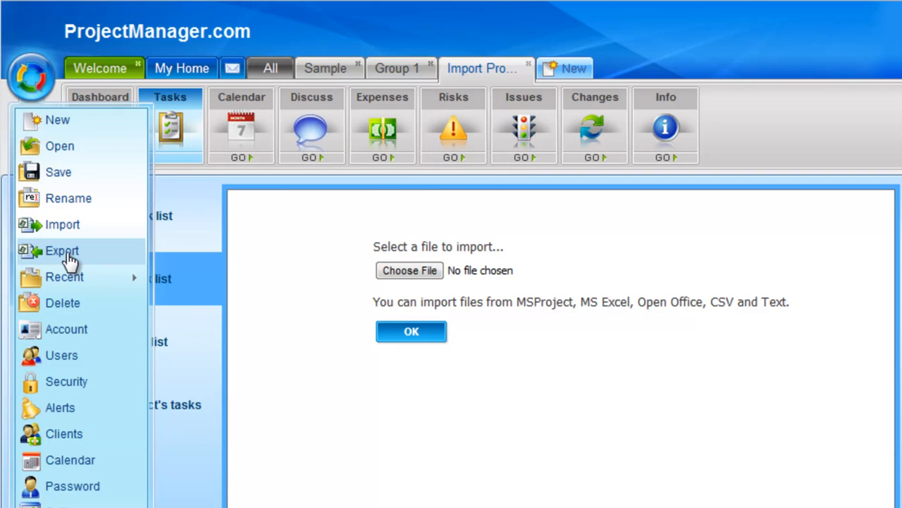
{"action": "left_click", "coordinate": [62, 250]}
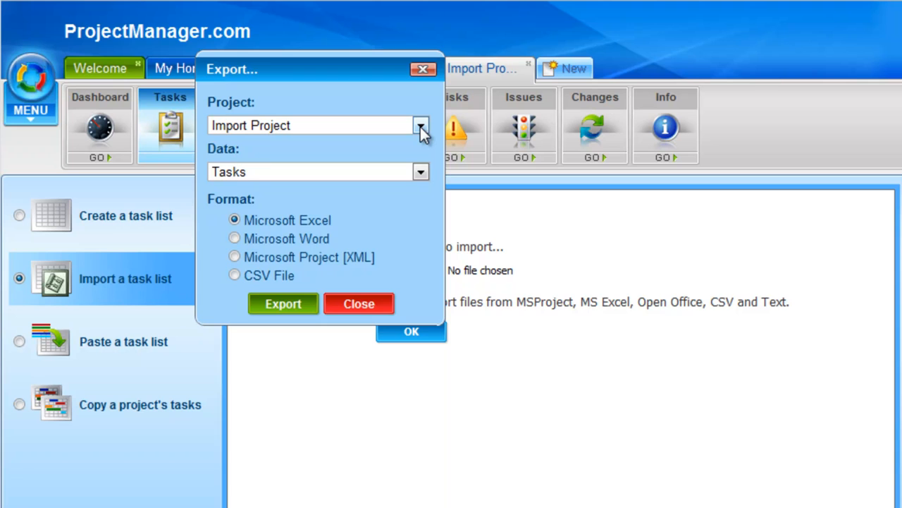
Step: Switch export to Category 12.5, review data kinds keeping Tasks, then close without exporting
{"action": "left_click", "coordinate": [421, 125]}
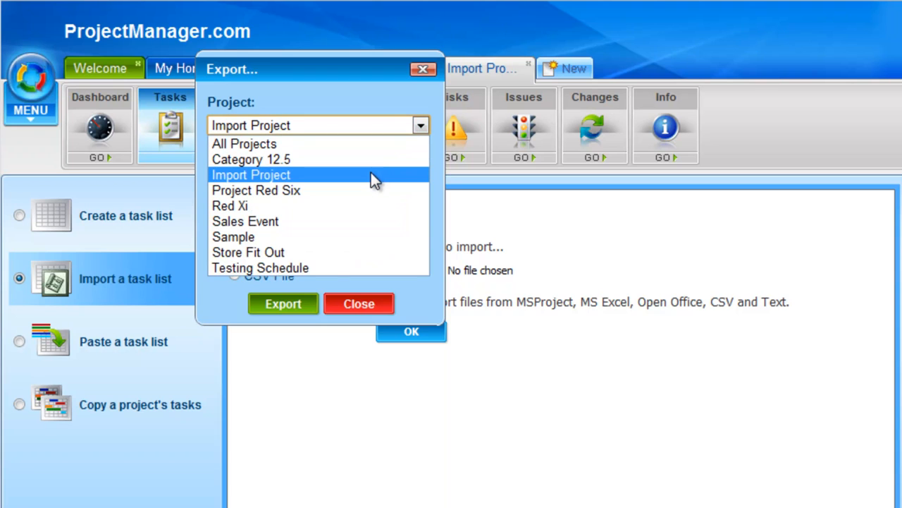
{"action": "left_click", "coordinate": [250, 159]}
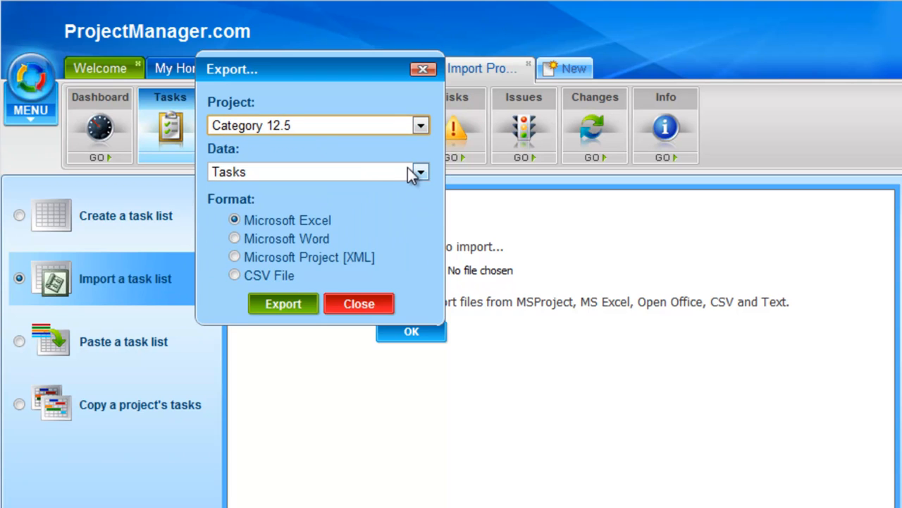
{"action": "left_click", "coordinate": [420, 171]}
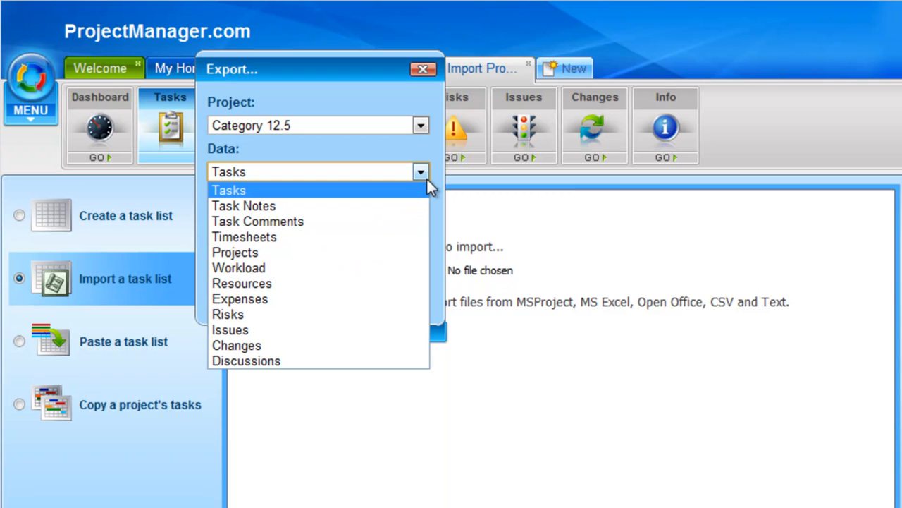
{"action": "mouse_move", "coordinate": [364, 180]}
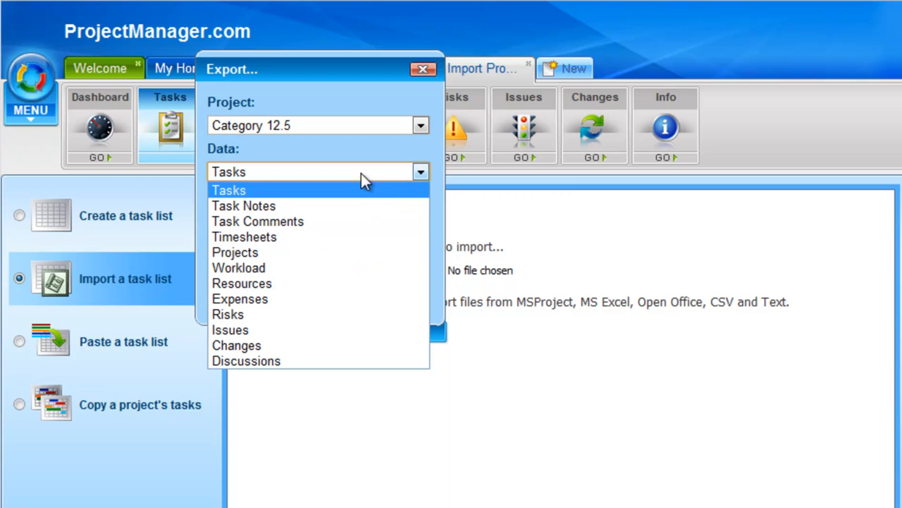
{"action": "mouse_move", "coordinate": [381, 220]}
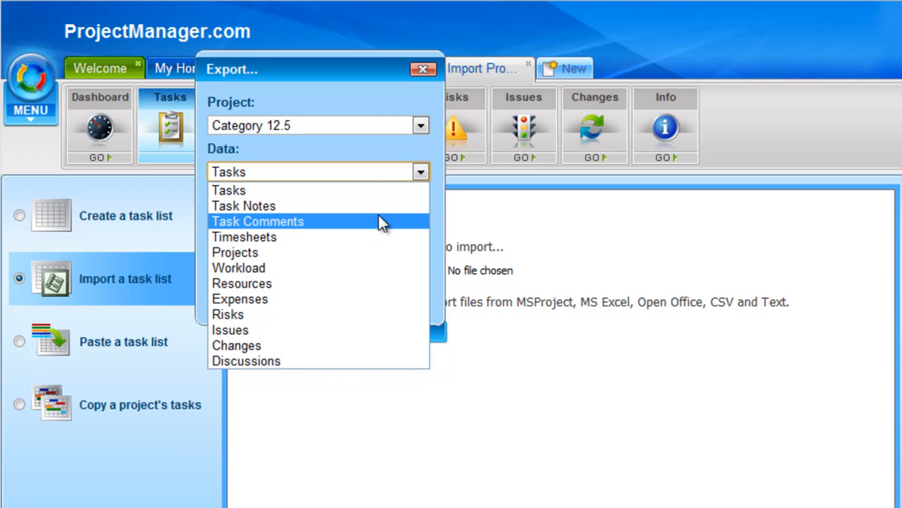
{"action": "mouse_move", "coordinate": [363, 237]}
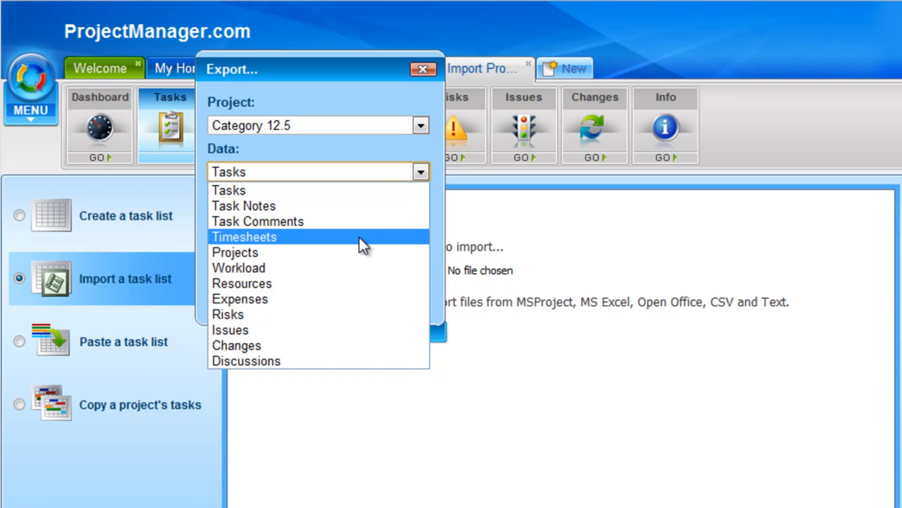
{"action": "mouse_move", "coordinate": [356, 268]}
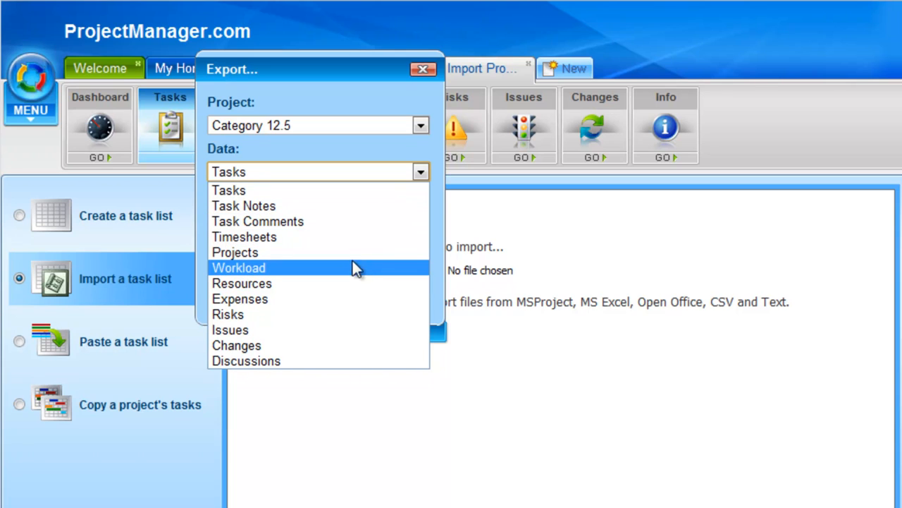
{"action": "mouse_move", "coordinate": [345, 282]}
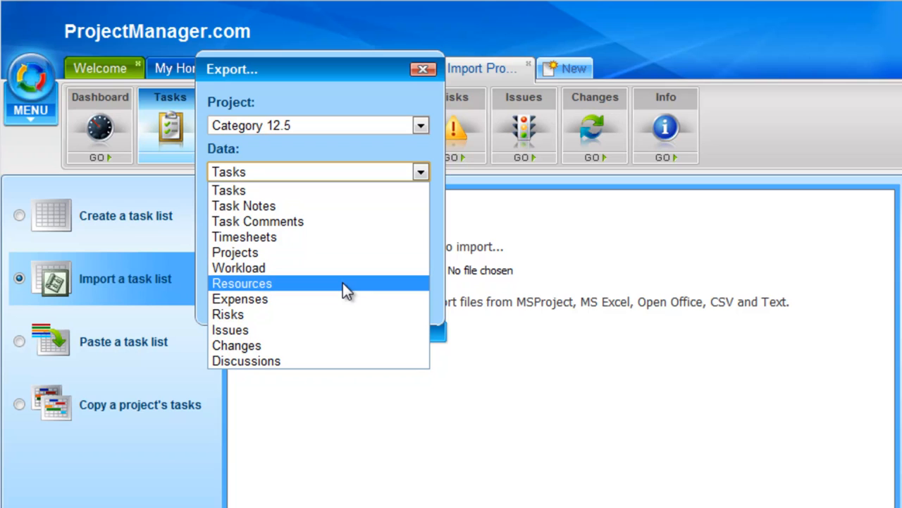
{"action": "mouse_move", "coordinate": [328, 318]}
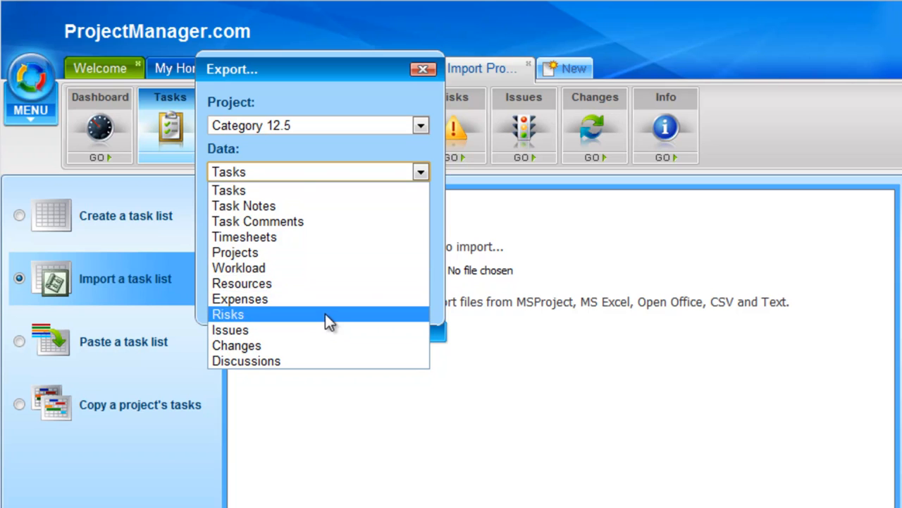
{"action": "mouse_move", "coordinate": [322, 345]}
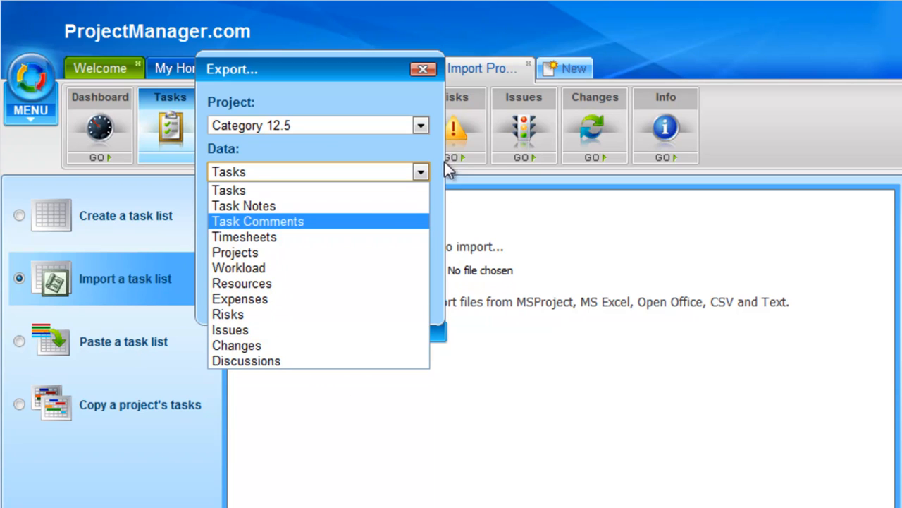
{"action": "left_click", "coordinate": [228, 190]}
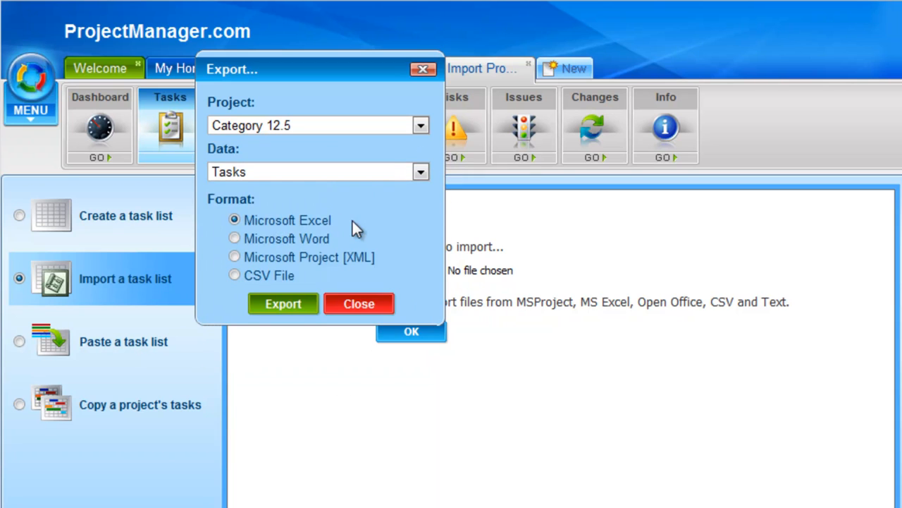
{"action": "mouse_move", "coordinate": [353, 229]}
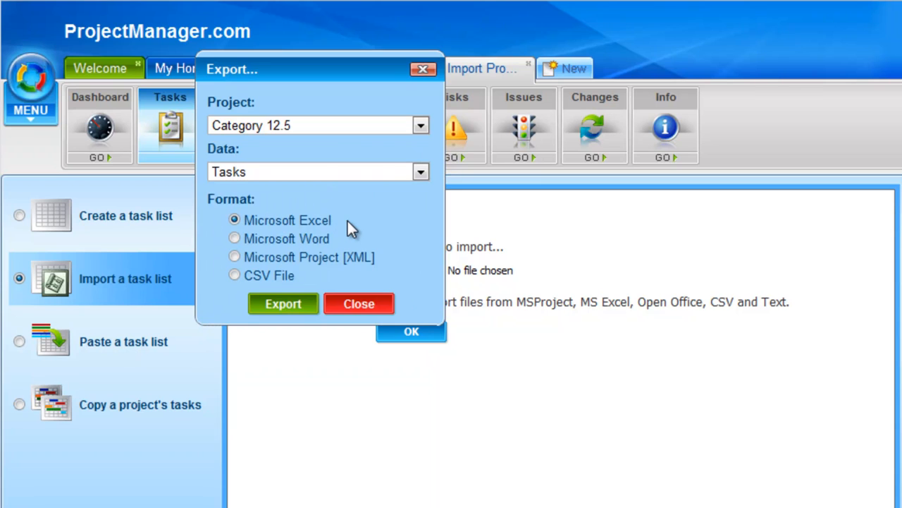
{"action": "mouse_move", "coordinate": [350, 235]}
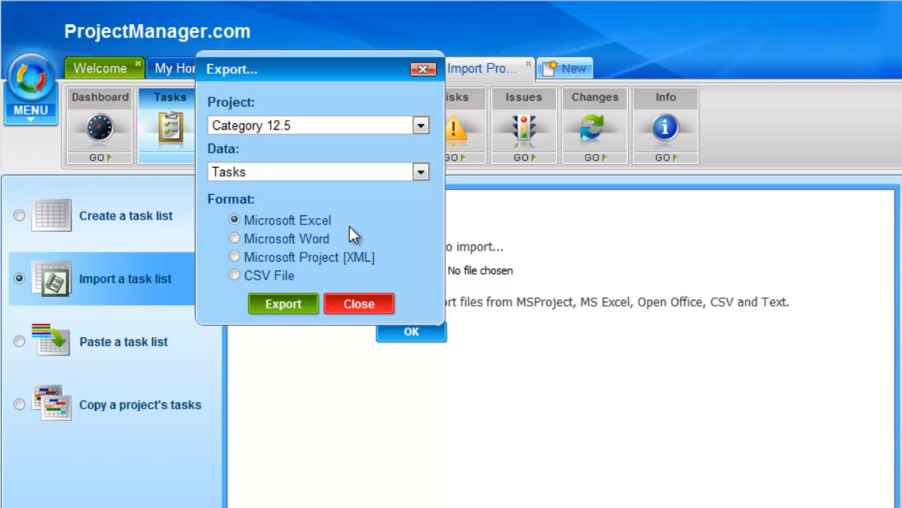
{"action": "mouse_move", "coordinate": [331, 264]}
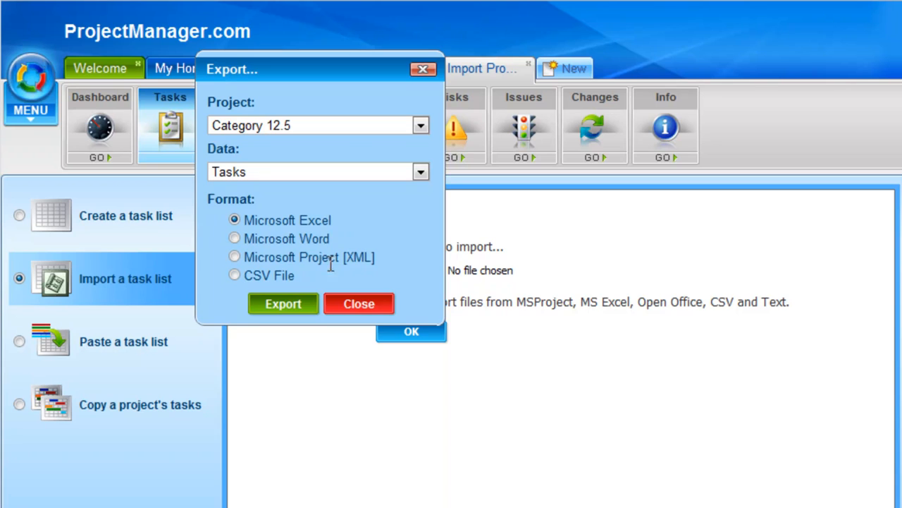
{"action": "mouse_move", "coordinate": [310, 293]}
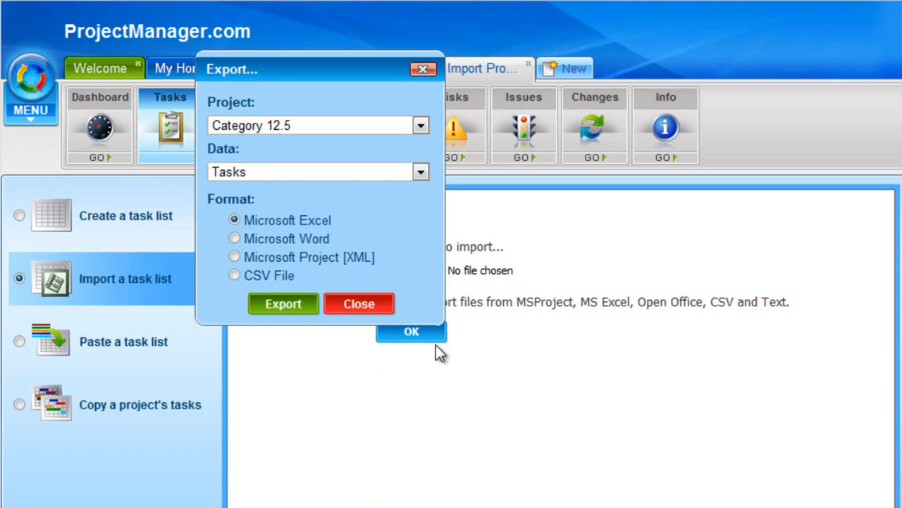
{"action": "mouse_move", "coordinate": [397, 409]}
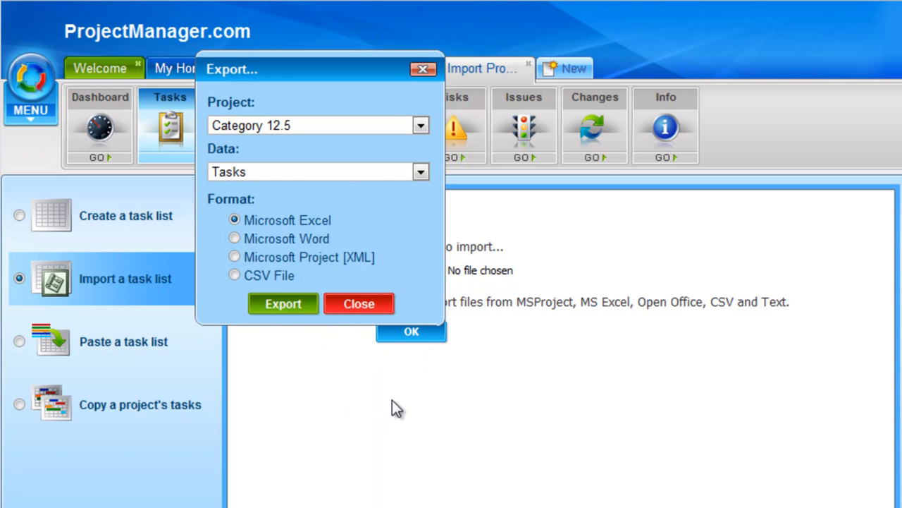
{"action": "left_click", "coordinate": [359, 303]}
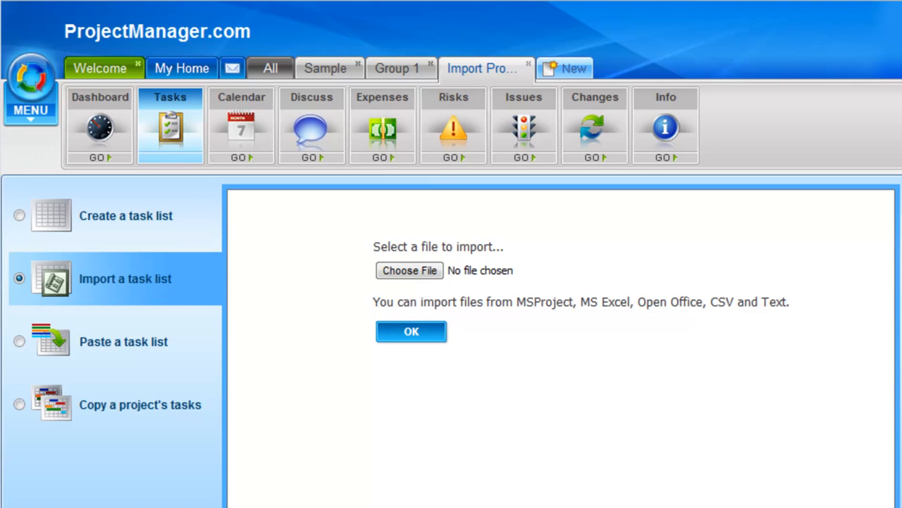
{"action": "mouse_move", "coordinate": [198, 185]}
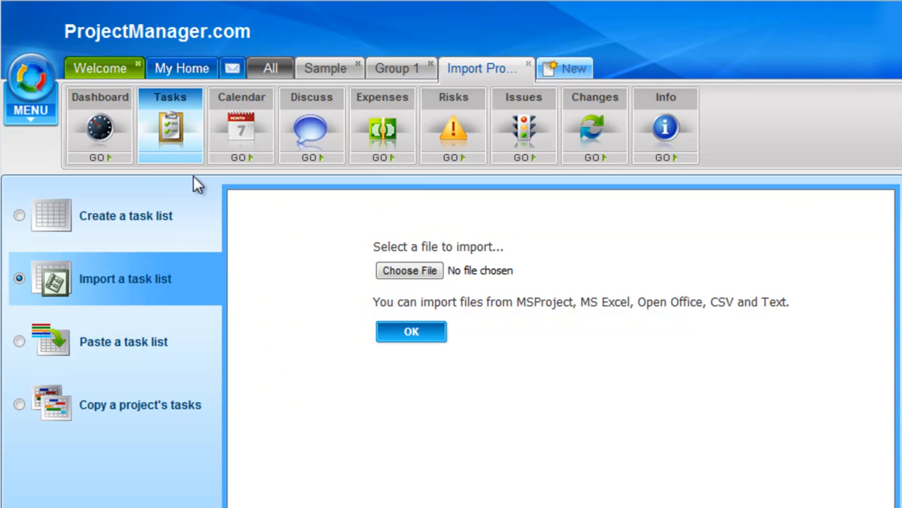
{"action": "mouse_move", "coordinate": [574, 196]}
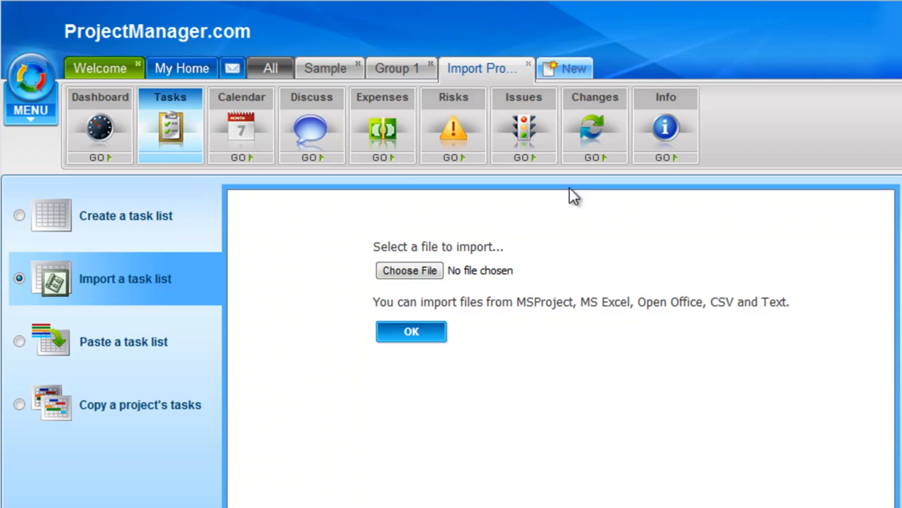
{"action": "mouse_move", "coordinate": [325, 68]}
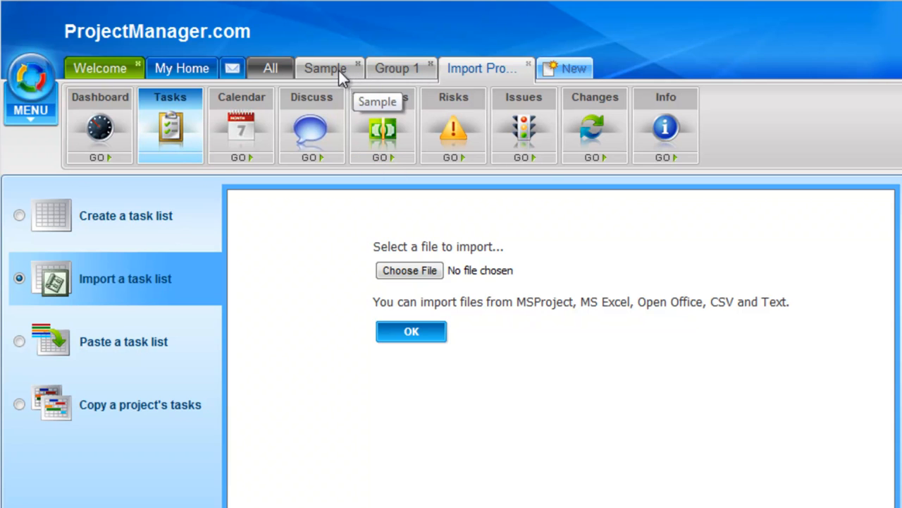
Step: Open the Sample project's task list with Analysis, Design and Development phases
{"action": "left_click", "coordinate": [325, 67]}
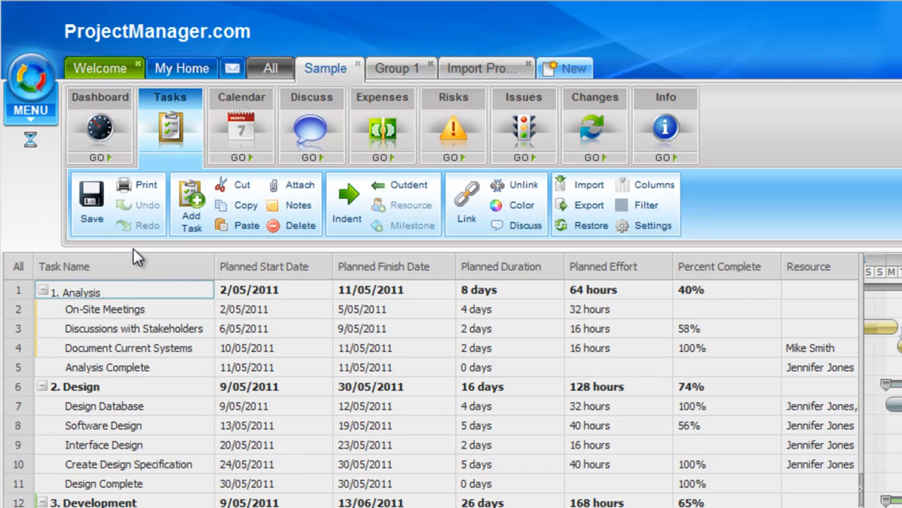
{"action": "mouse_move", "coordinate": [590, 204]}
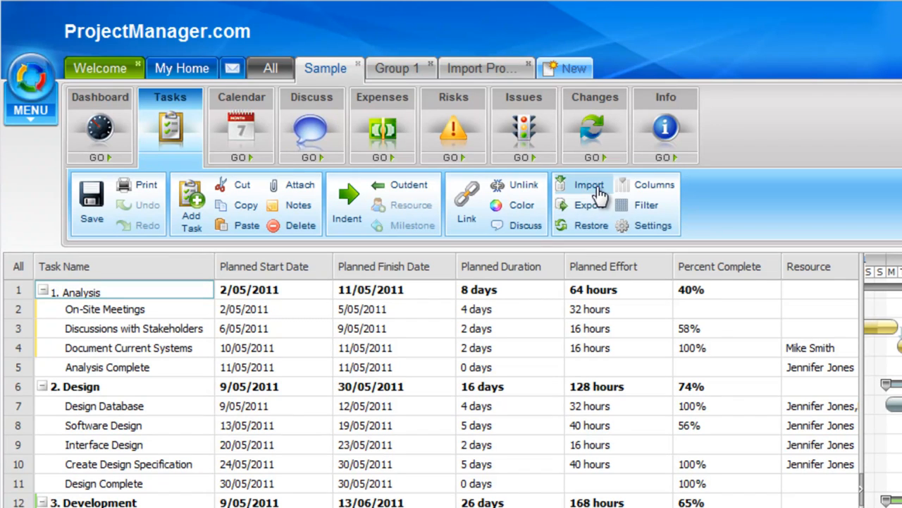
{"action": "mouse_move", "coordinate": [590, 205]}
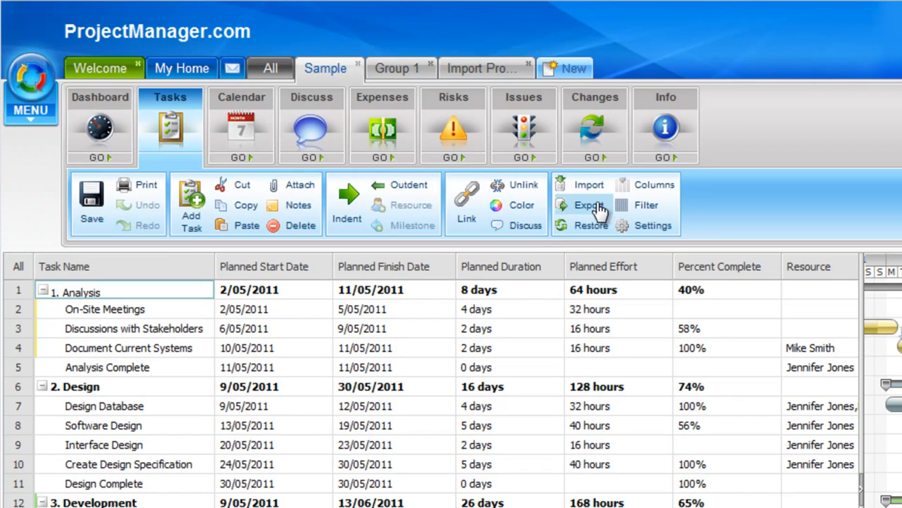
{"action": "mouse_move", "coordinate": [254, 141]}
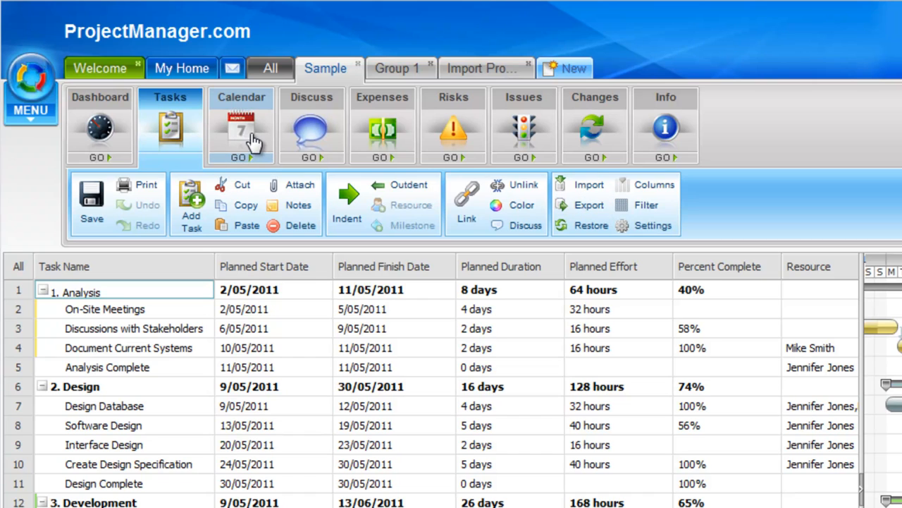
Step: Open the Discuss module for the Sample project
{"action": "left_click", "coordinate": [311, 127]}
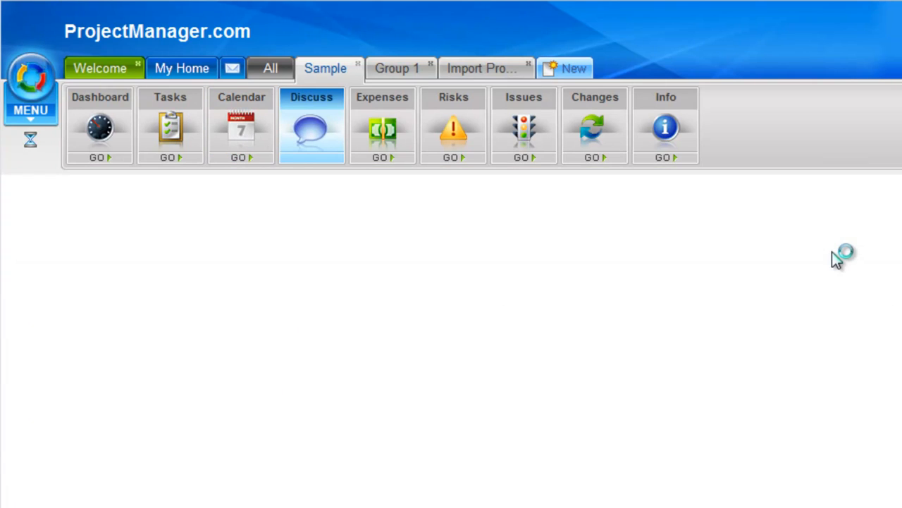
Step: Show the Sample project's four open risks and open the Completion of website risk
{"action": "left_click", "coordinate": [311, 127]}
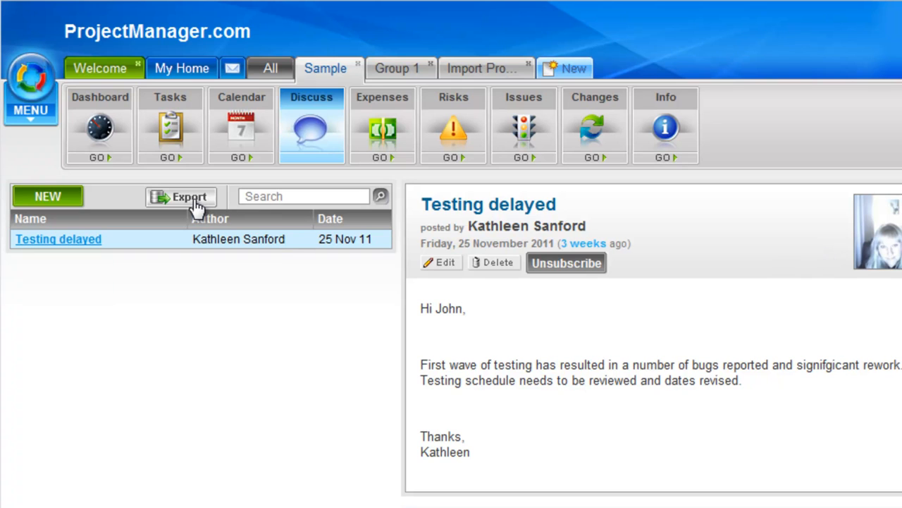
{"action": "left_click", "coordinate": [454, 127]}
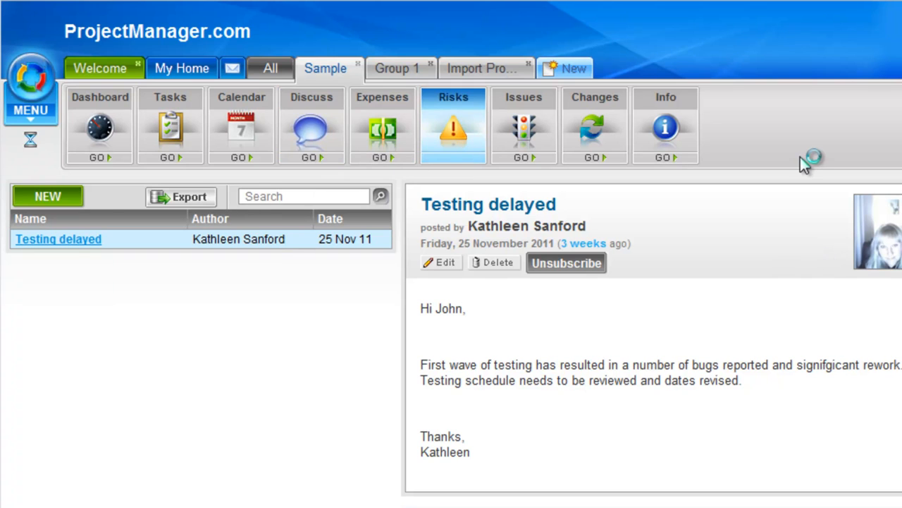
{"action": "left_click", "coordinate": [453, 125]}
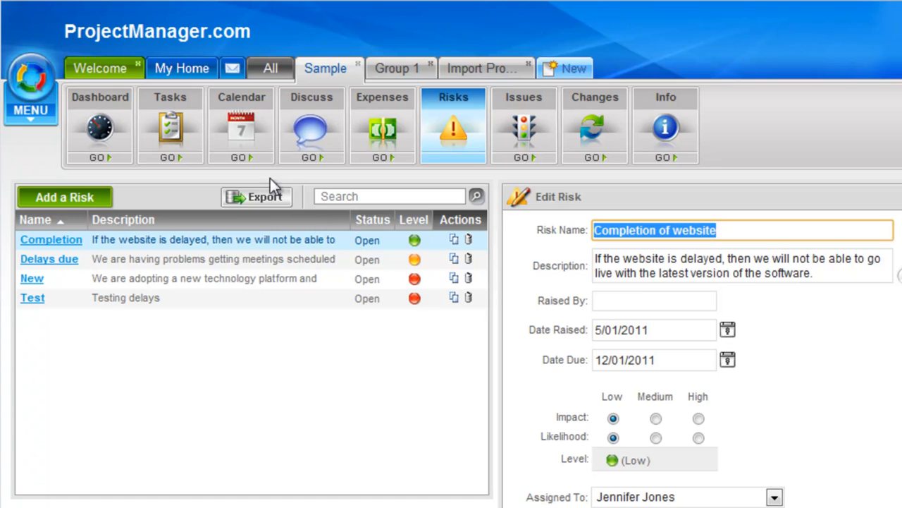
{"action": "mouse_move", "coordinate": [270, 215]}
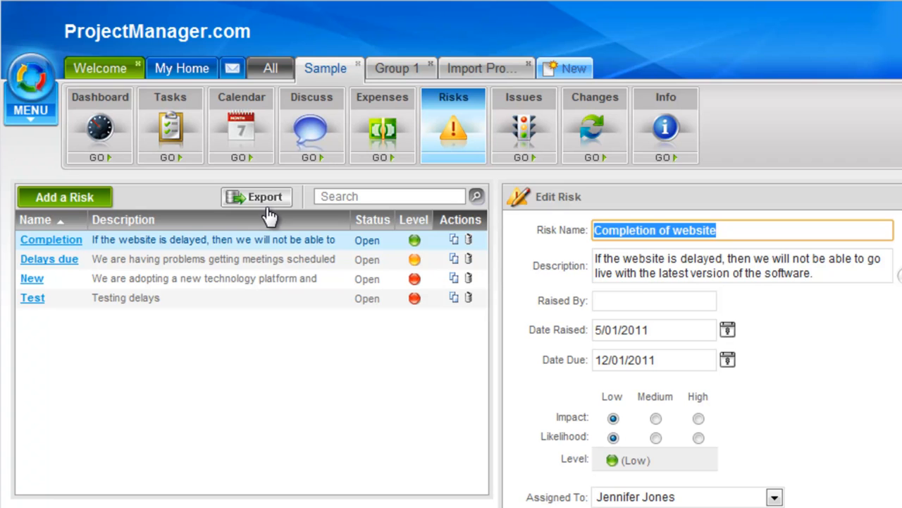
{"action": "mouse_move", "coordinate": [219, 180]}
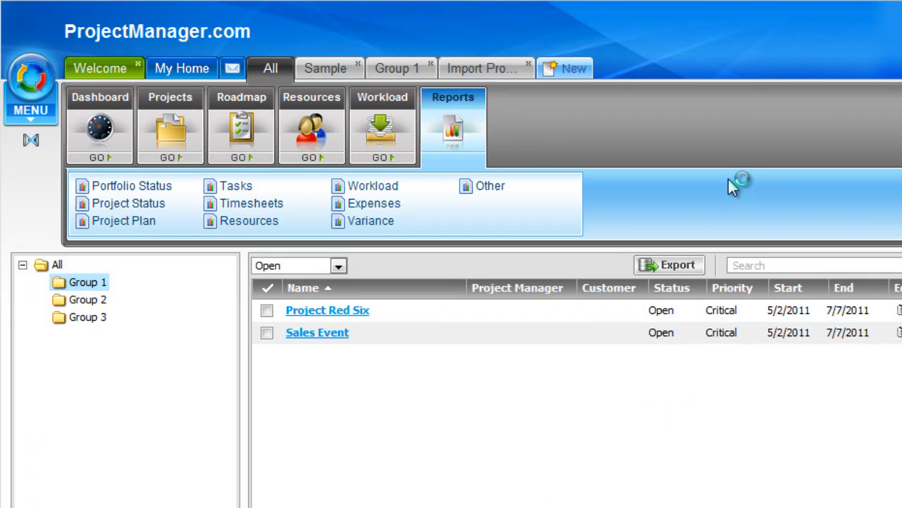
Step: Select the Portfolio Status report and run it with its current settings
{"action": "left_click", "coordinate": [131, 185]}
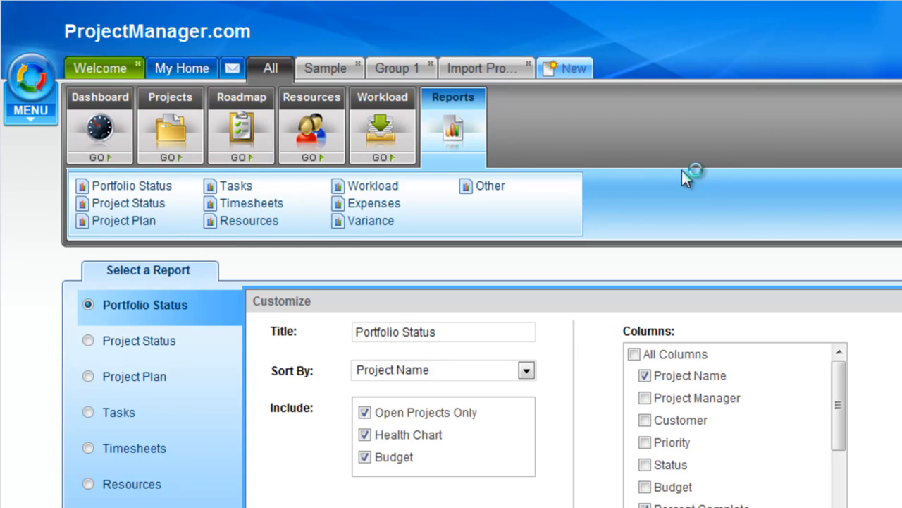
{"action": "mouse_move", "coordinate": [690, 176]}
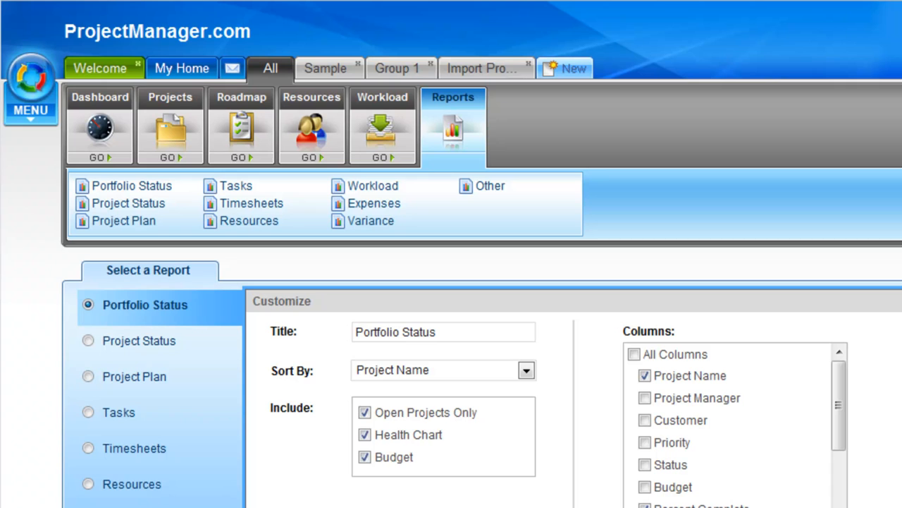
{"action": "mouse_move", "coordinate": [539, 377]}
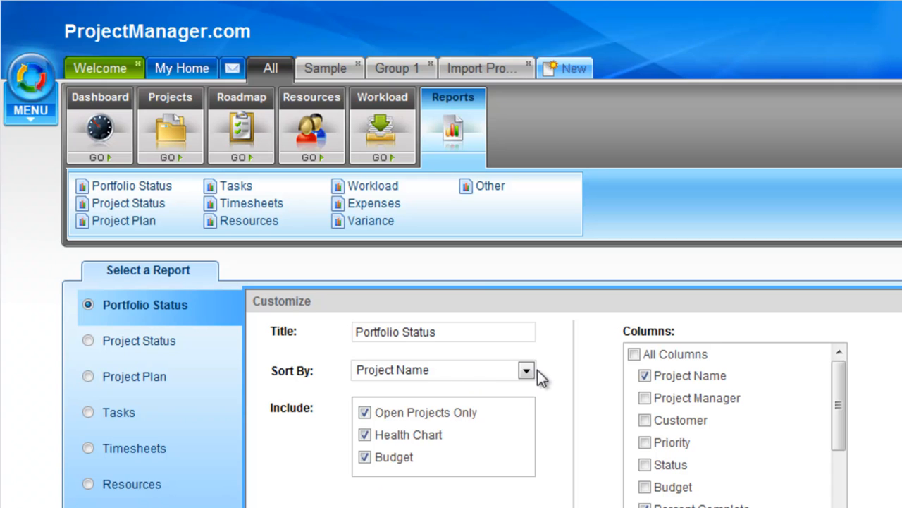
{"action": "left_click", "coordinate": [527, 370]}
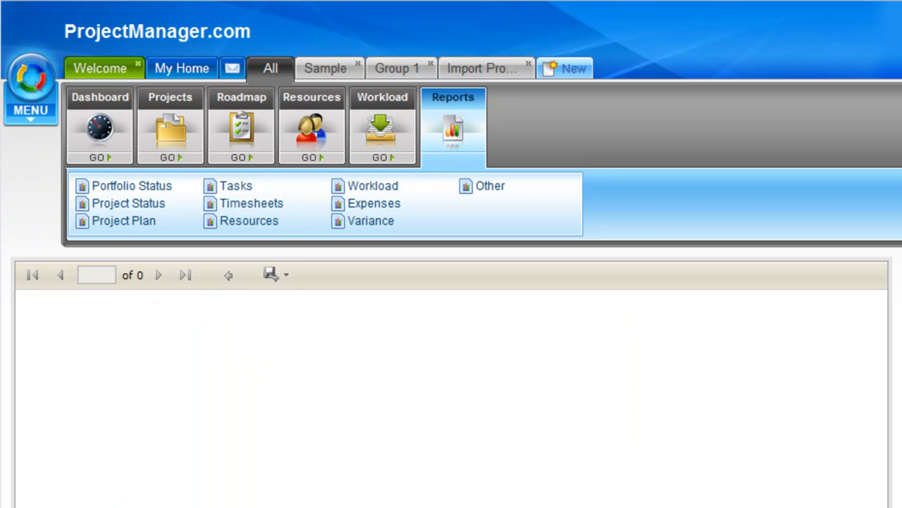
{"action": "mouse_move", "coordinate": [271, 273]}
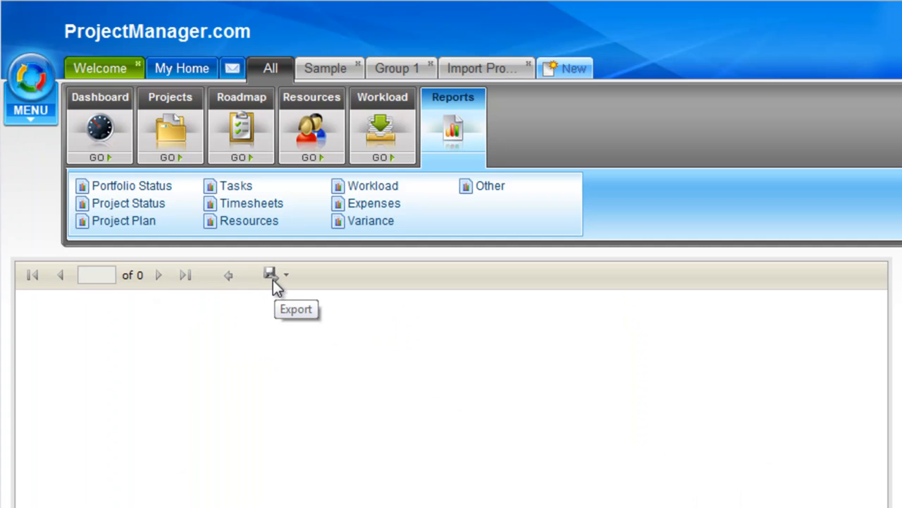
Step: Check the one-page report's Export option, then return to Select a Report
{"action": "left_click", "coordinate": [132, 186]}
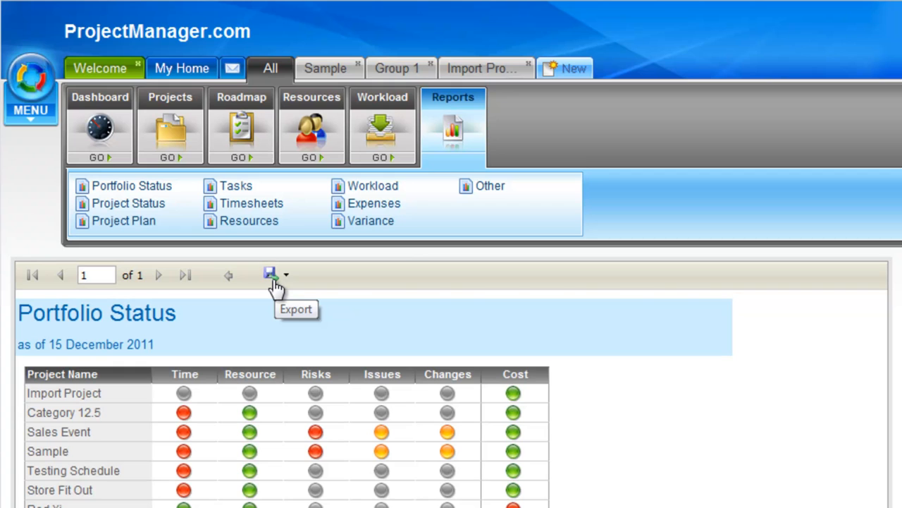
{"action": "mouse_move", "coordinate": [261, 277]}
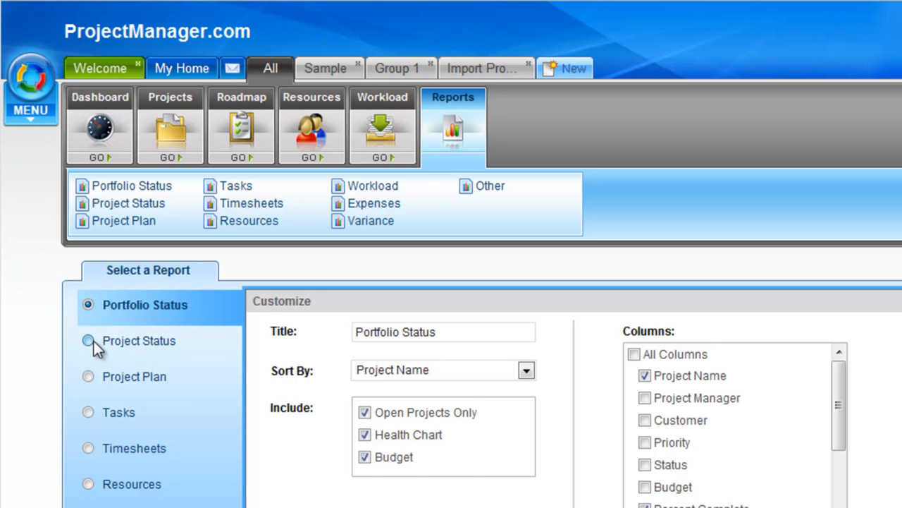
Step: Preview Project Status, Project Plan and Tasks report settings, then open Resources
{"action": "left_click", "coordinate": [88, 341]}
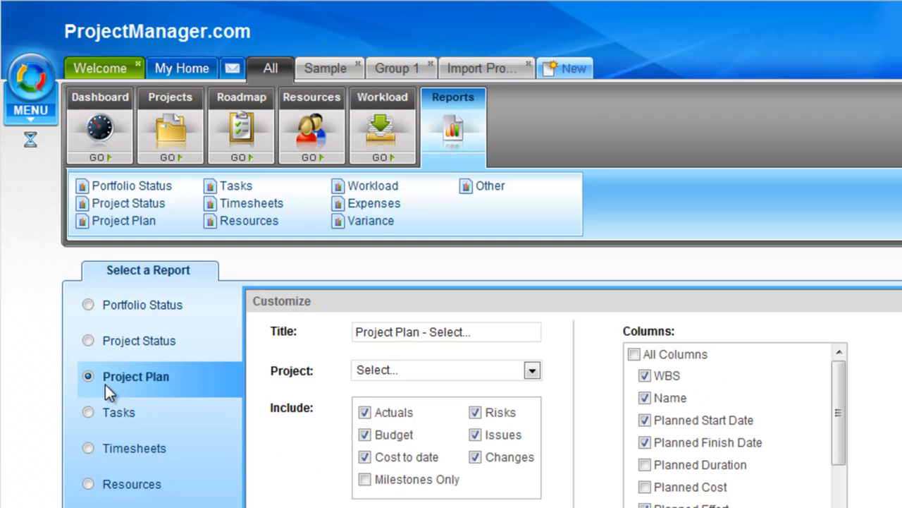
{"action": "left_click", "coordinate": [644, 486]}
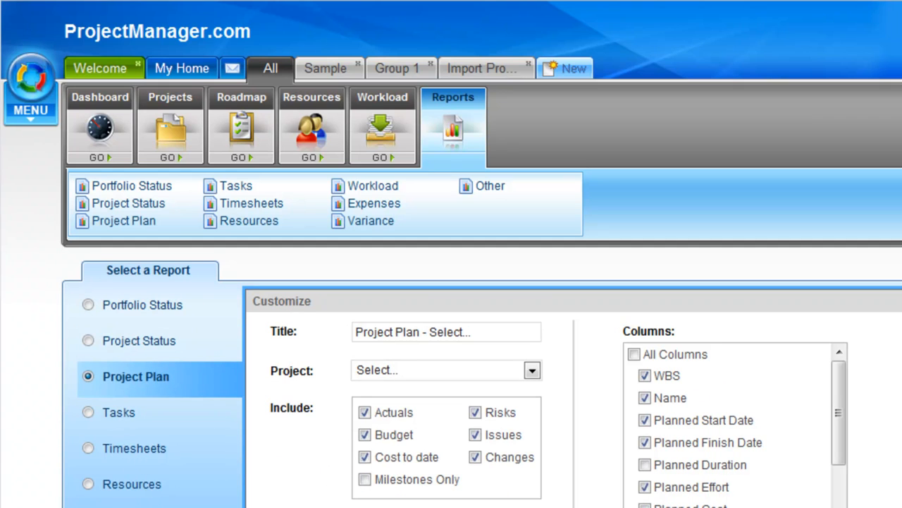
{"action": "left_click", "coordinate": [119, 412]}
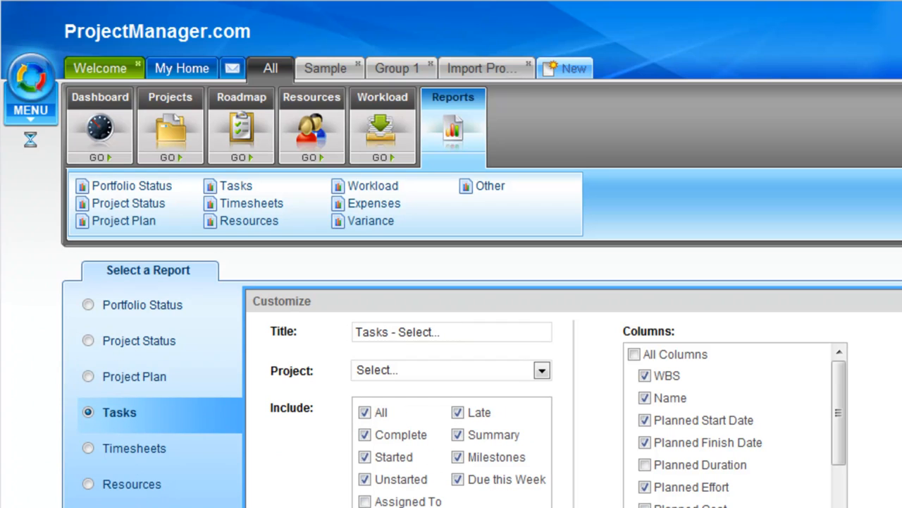
{"action": "left_click", "coordinate": [634, 354]}
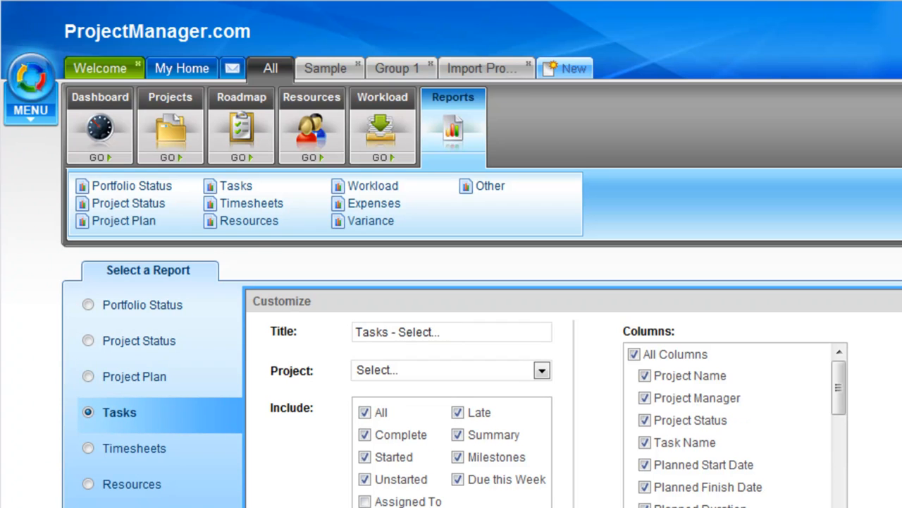
{"action": "mouse_move", "coordinate": [312, 131]}
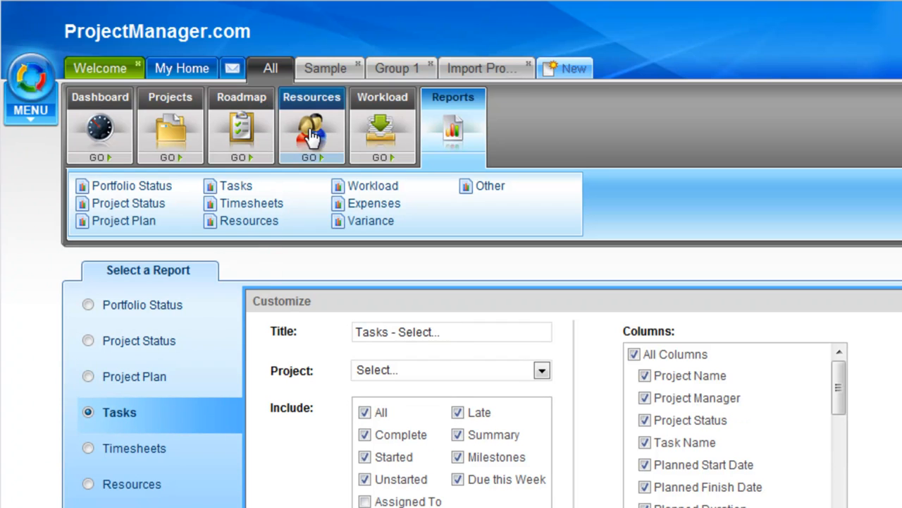
{"action": "left_click", "coordinate": [312, 126]}
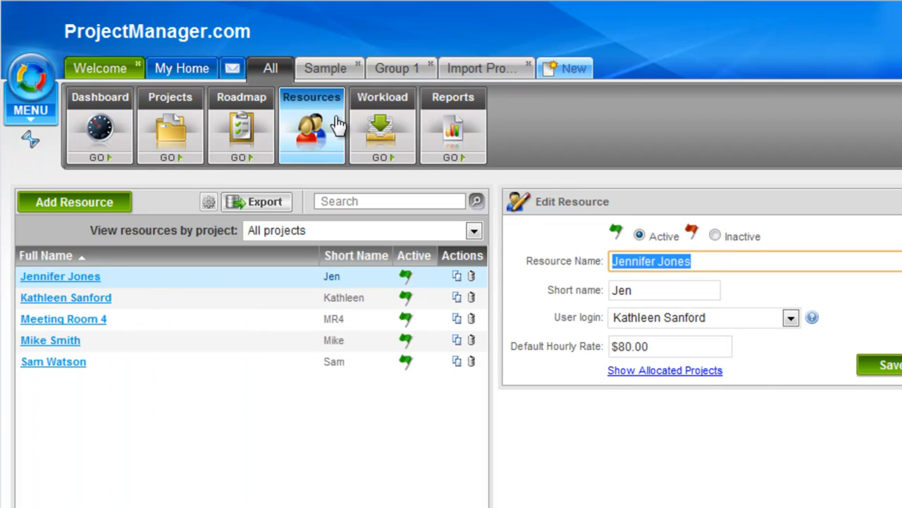
{"action": "mouse_move", "coordinate": [267, 215]}
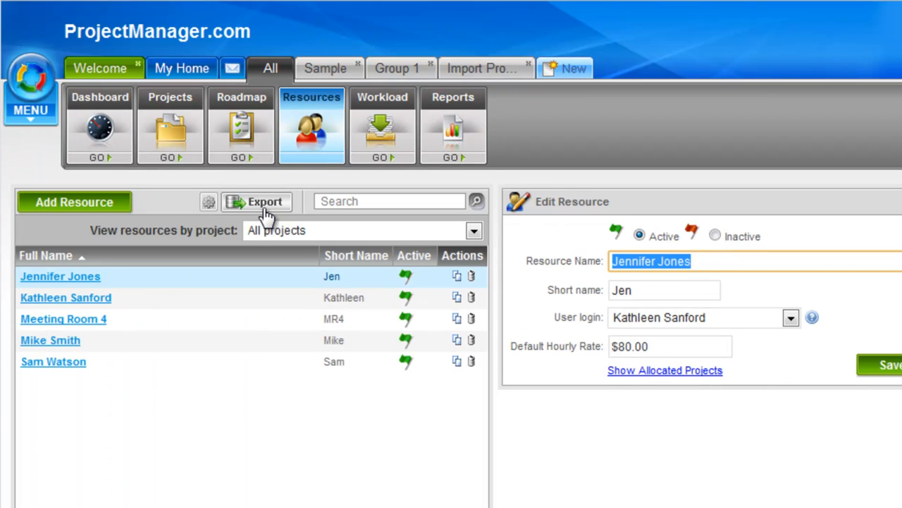
{"action": "mouse_move", "coordinate": [525, 137]}
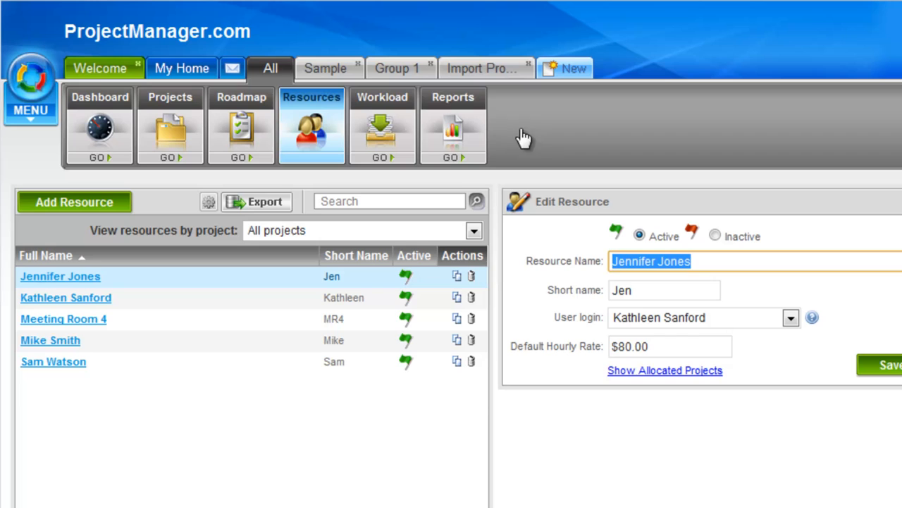
Step: Switch to the Workload tab and open Export settings for December 2011 workloads
{"action": "left_click", "coordinate": [382, 126]}
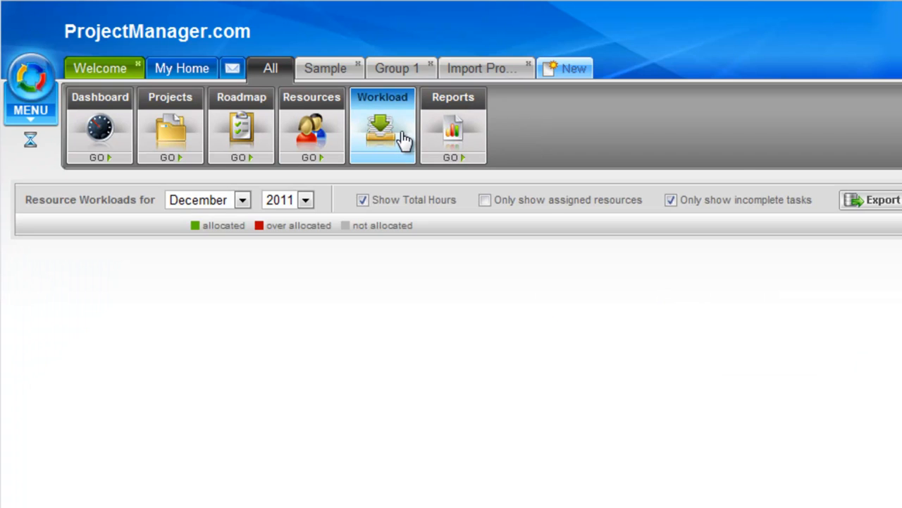
{"action": "left_click", "coordinate": [878, 200]}
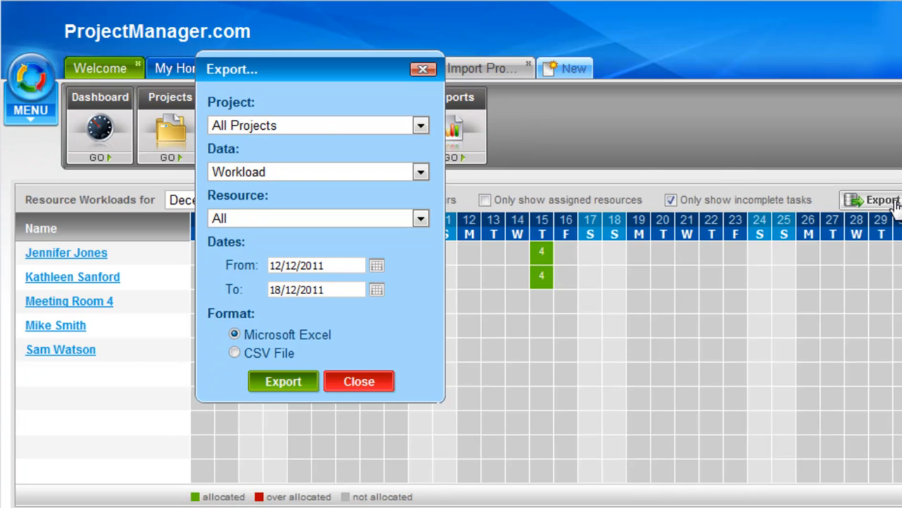
{"action": "left_click_drag", "start_coordinate": [317, 69], "coordinate": [649, 87]}
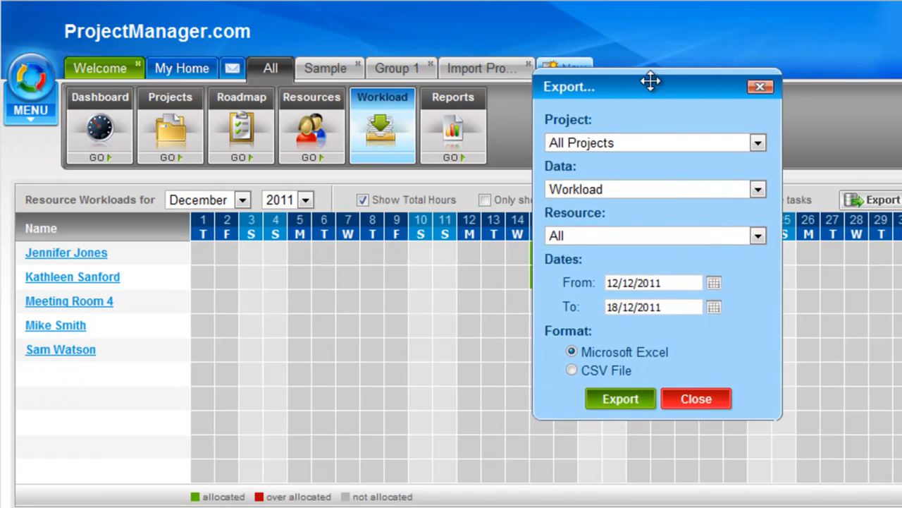
{"action": "left_click_drag", "start_coordinate": [649, 86], "coordinate": [735, 99]}
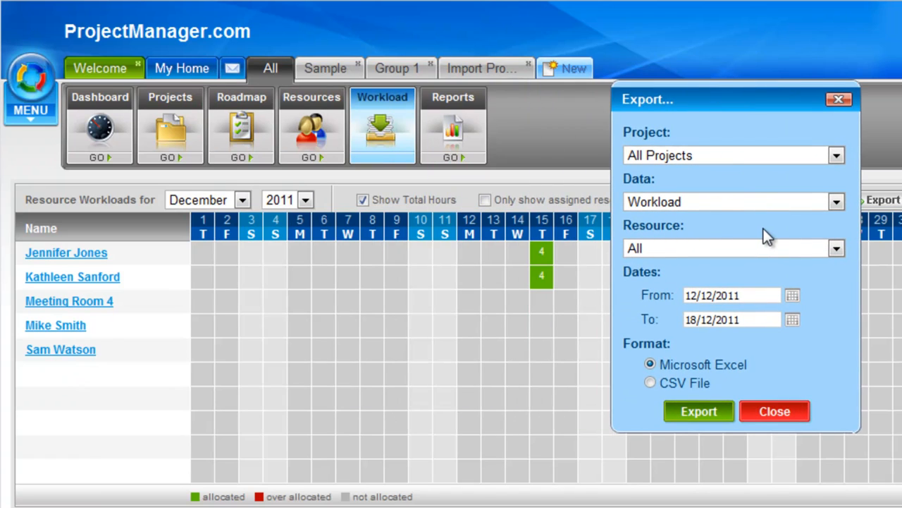
{"action": "mouse_move", "coordinate": [769, 176]}
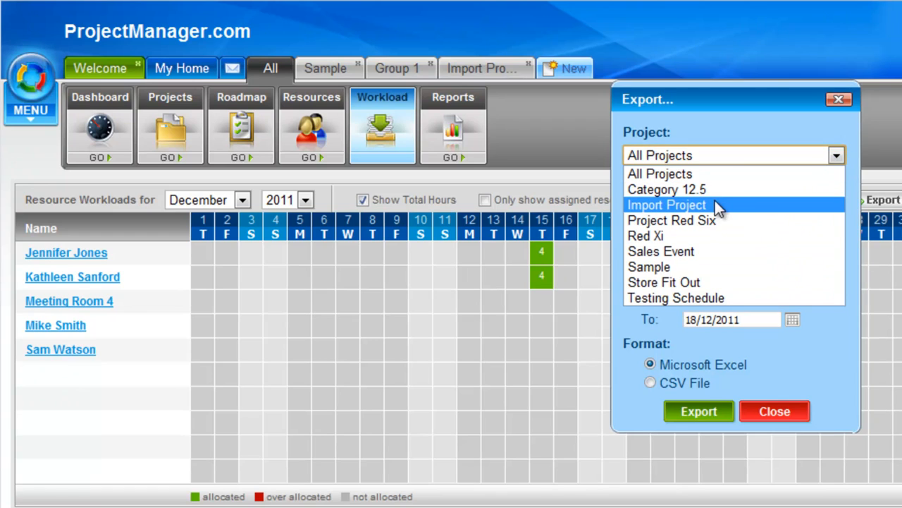
{"action": "left_click", "coordinate": [666, 205]}
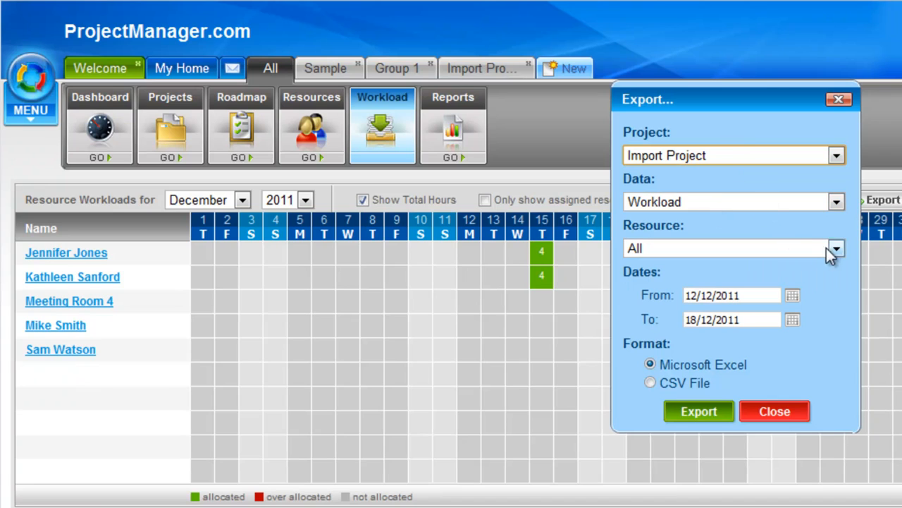
{"action": "left_click", "coordinate": [835, 248]}
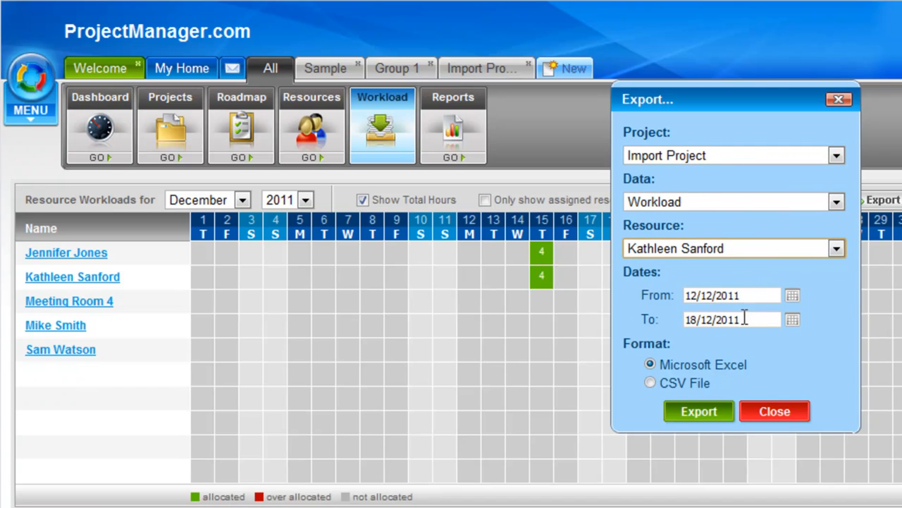
{"action": "mouse_move", "coordinate": [716, 383]}
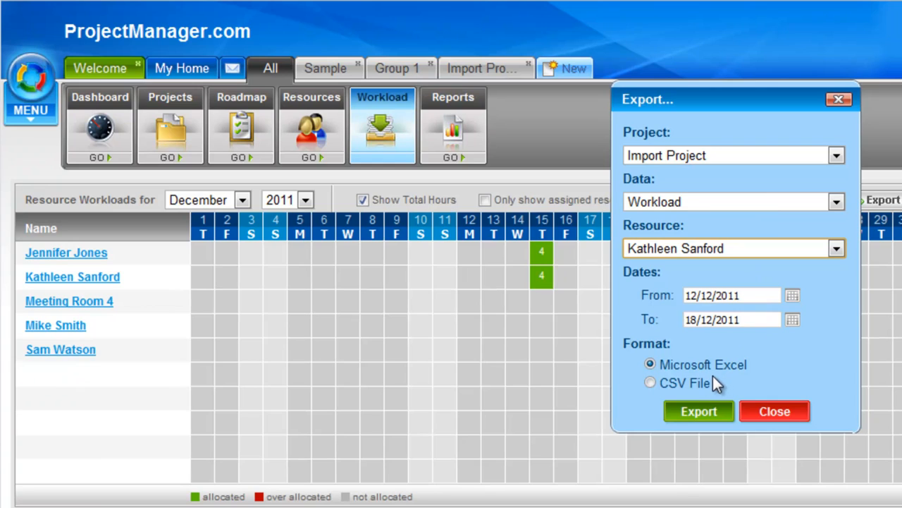
{"action": "mouse_move", "coordinate": [705, 388]}
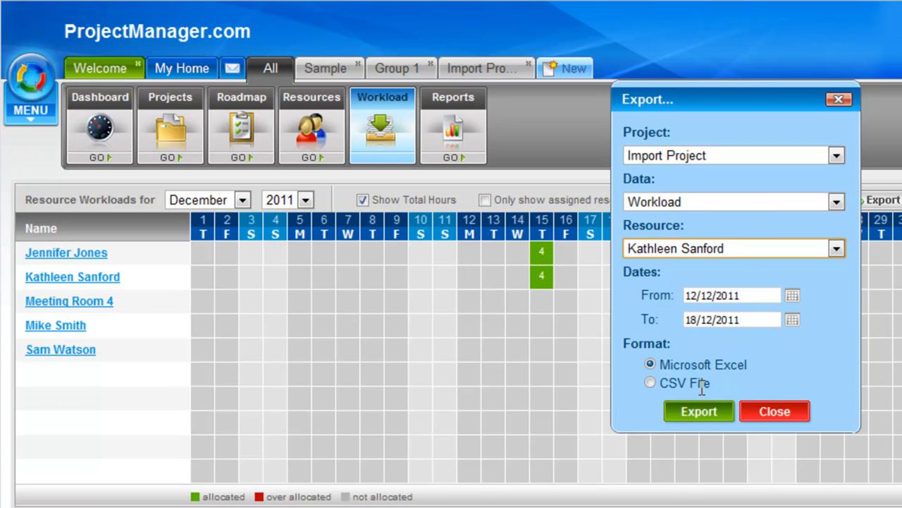
{"action": "left_click", "coordinate": [774, 411]}
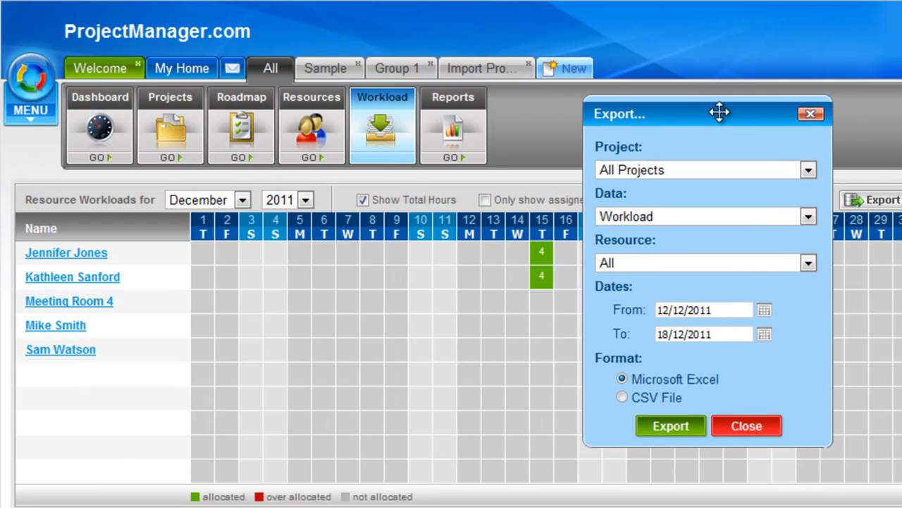
{"action": "mouse_move", "coordinate": [632, 212]}
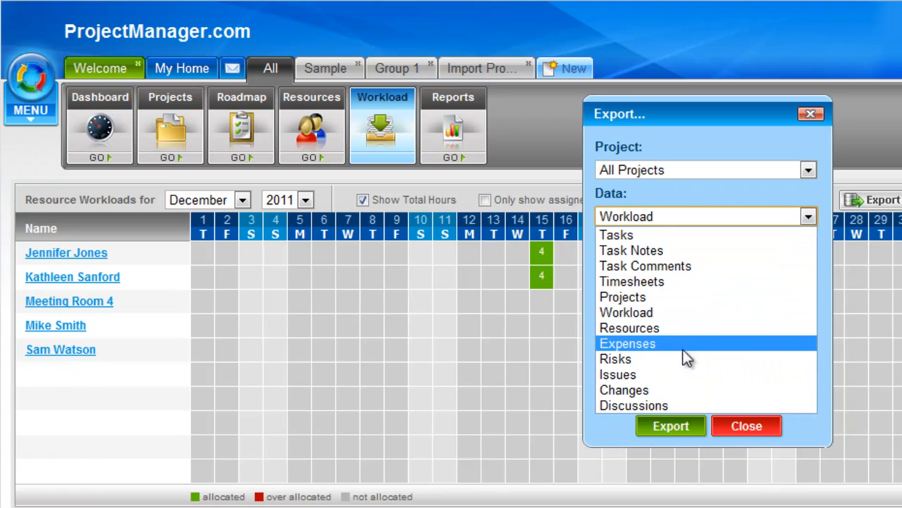
{"action": "mouse_move", "coordinate": [712, 243]}
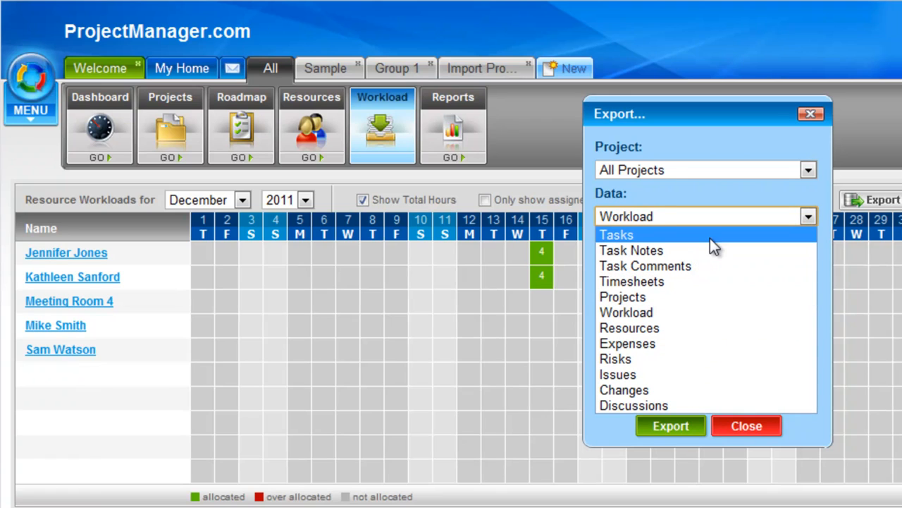
{"action": "mouse_move", "coordinate": [727, 243]}
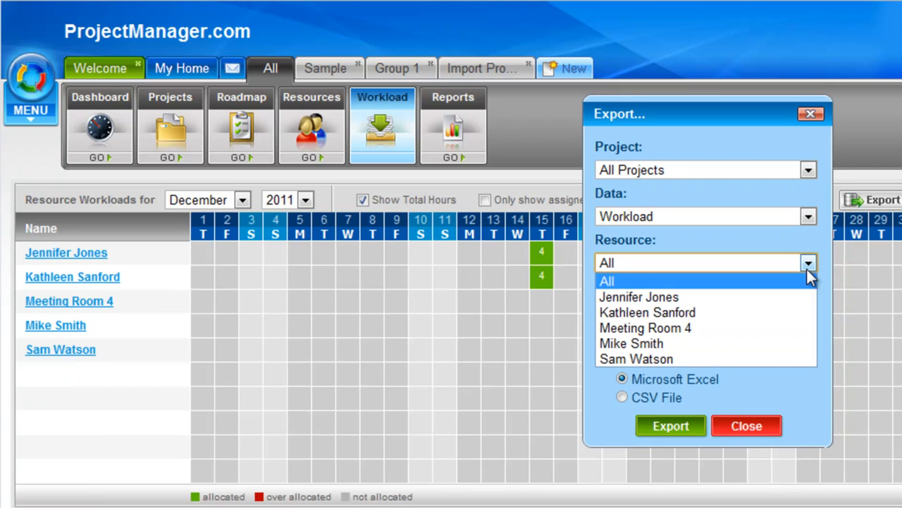
Step: Dismiss the workload Export dialog without exporting, returning to the December 2011 grid
{"action": "left_click", "coordinate": [746, 425]}
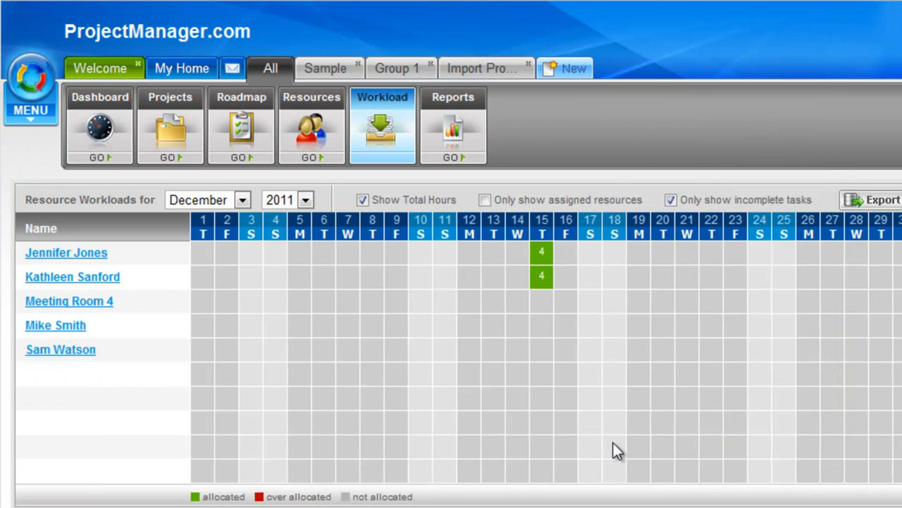